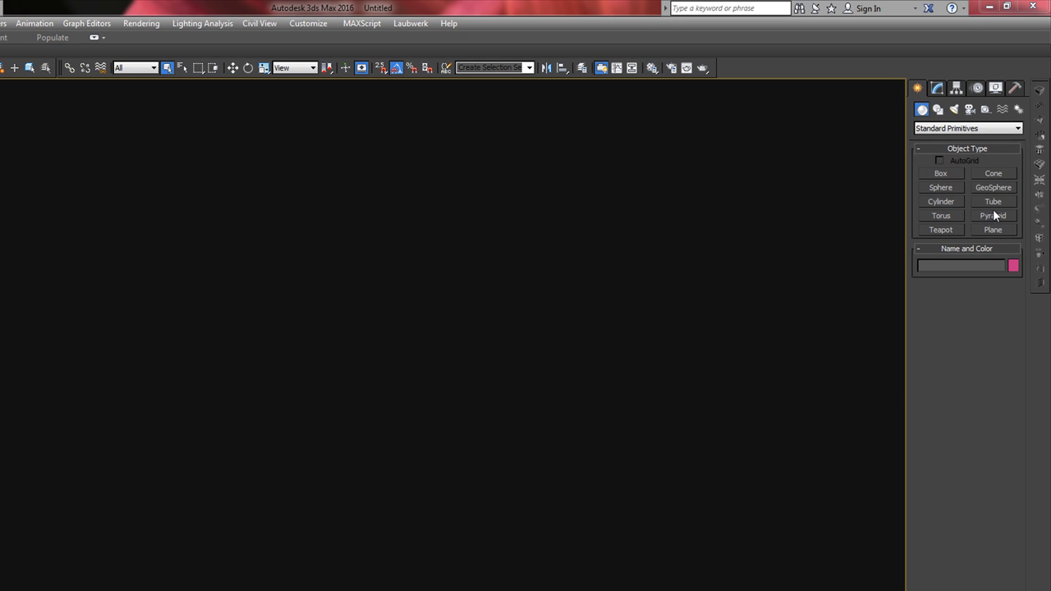
mouse_move(1039, 88)
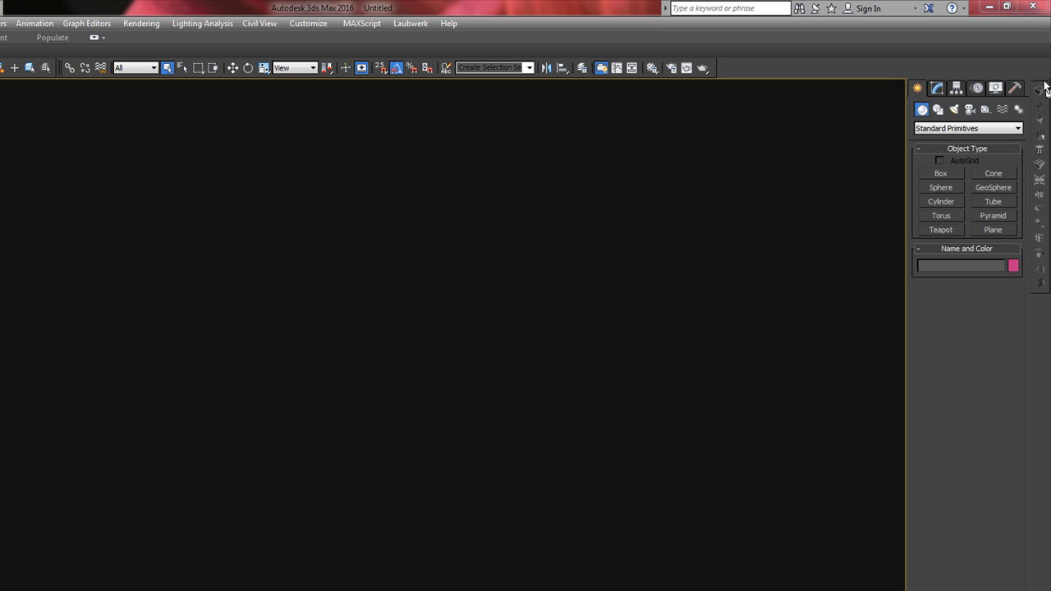
mouse_move(1044, 89)
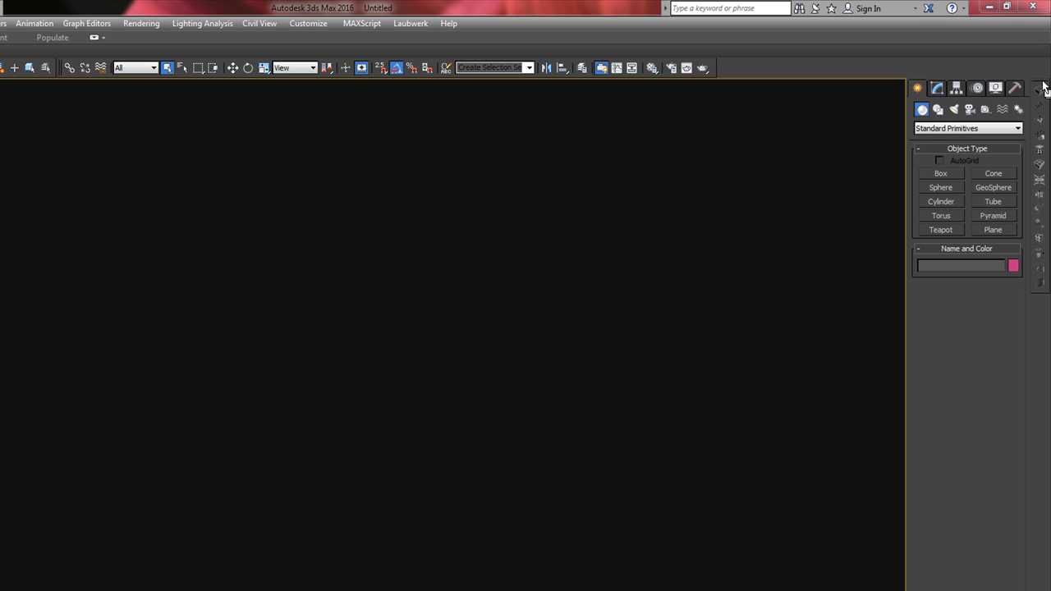
mouse_move(1041, 89)
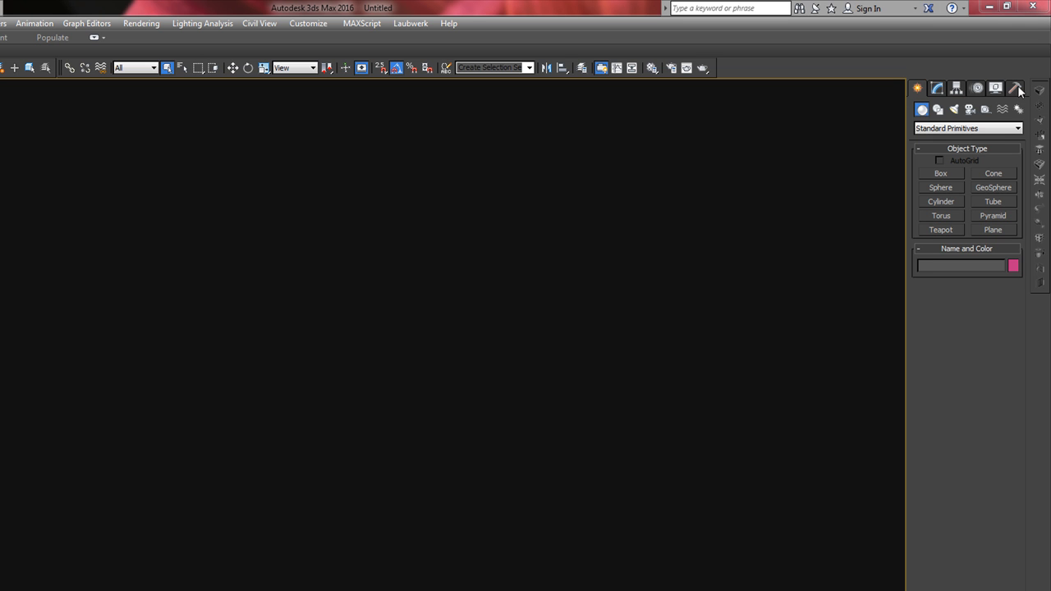
Float and redock a toolbar, then bring up Customize User Interface on the Toolbars tab
drag(519, 161, 738, 189)
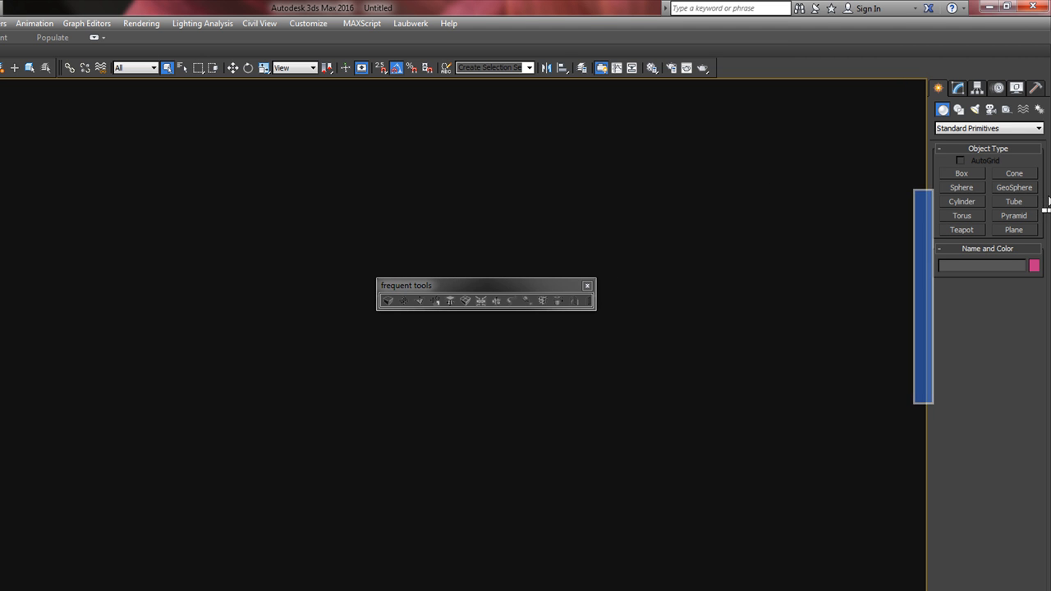
click(587, 286)
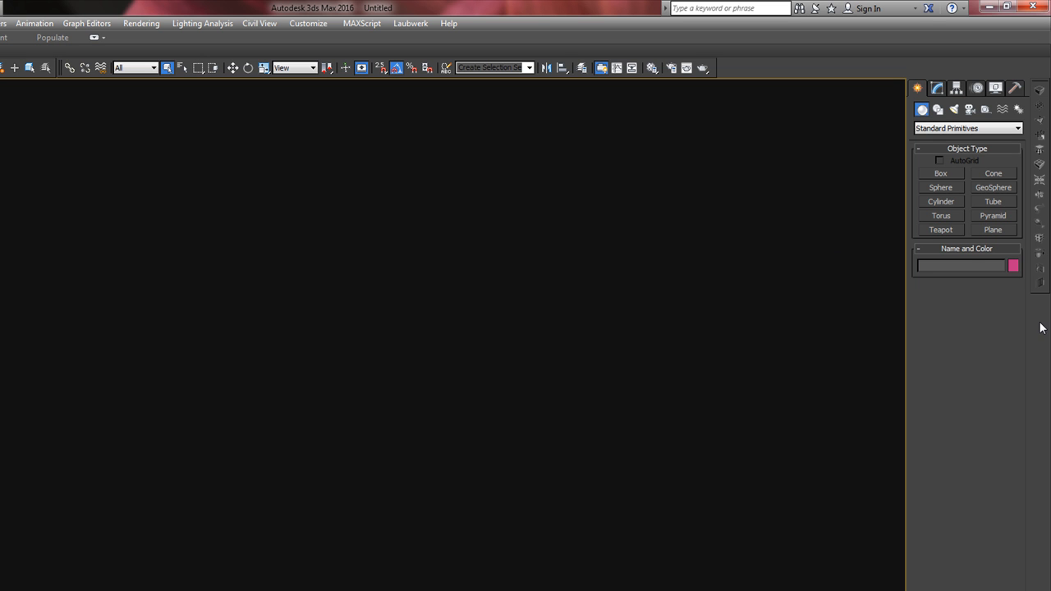
right_click(1041, 328)
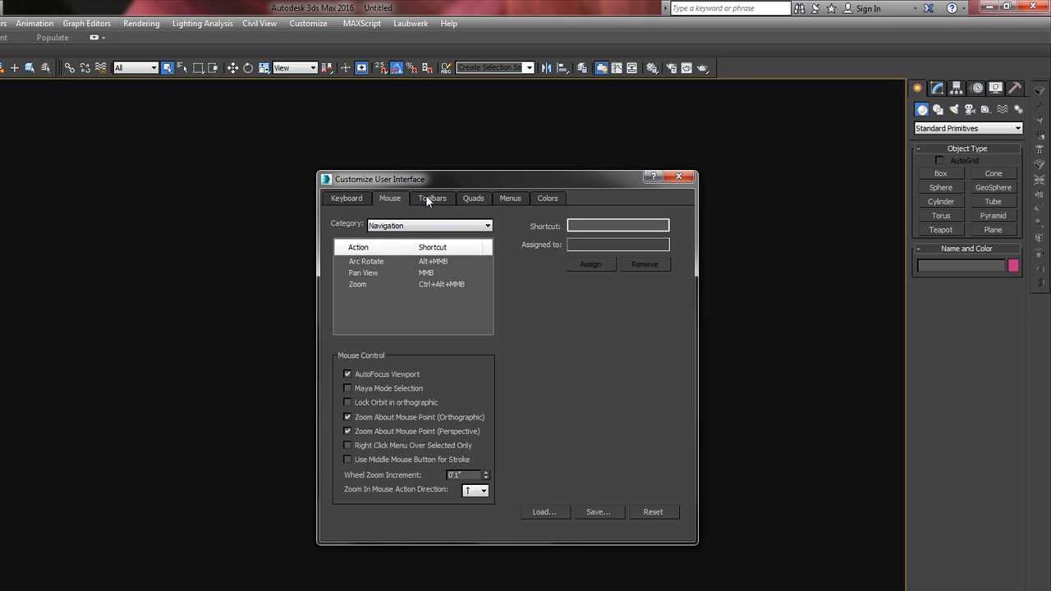
click(432, 197)
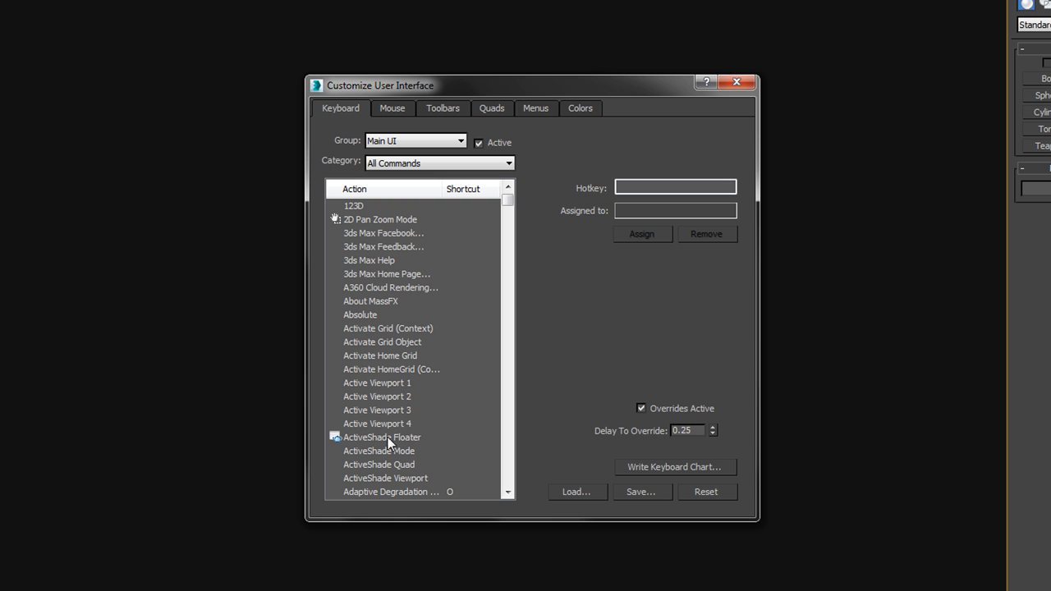
mouse_move(403, 238)
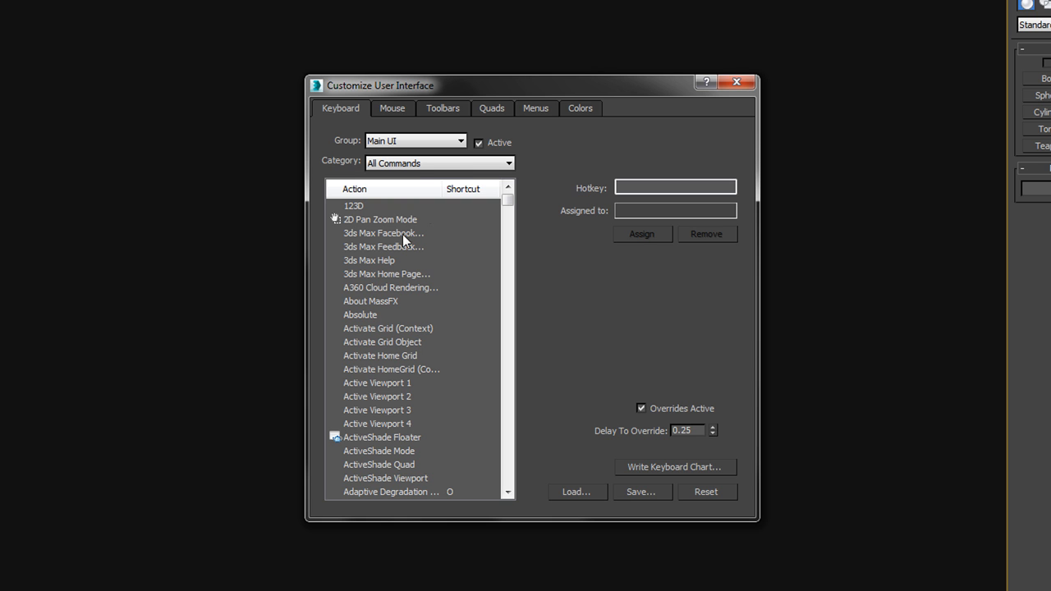
click(675, 188)
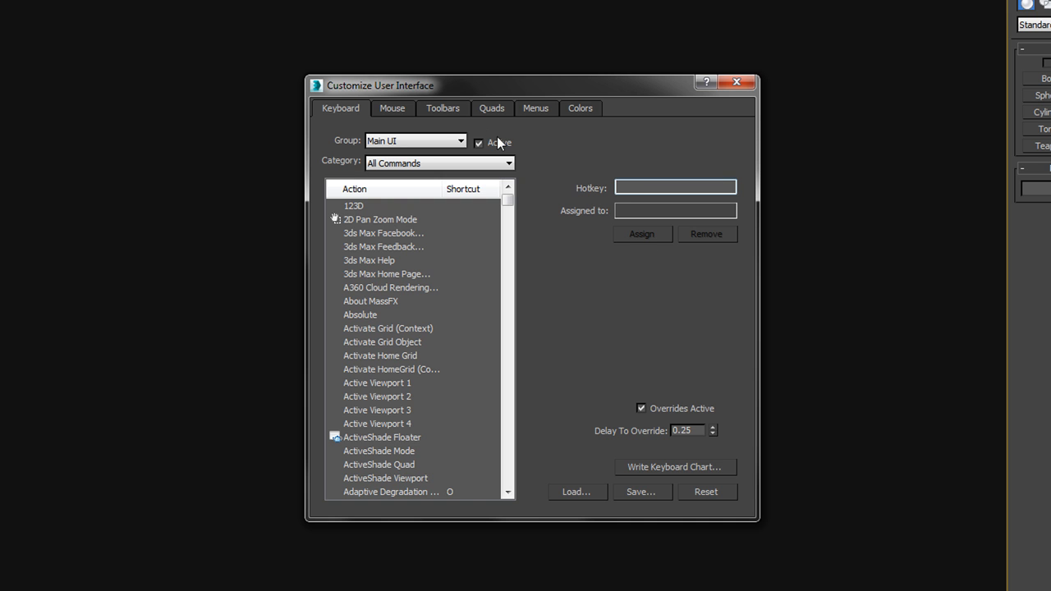
click(443, 109)
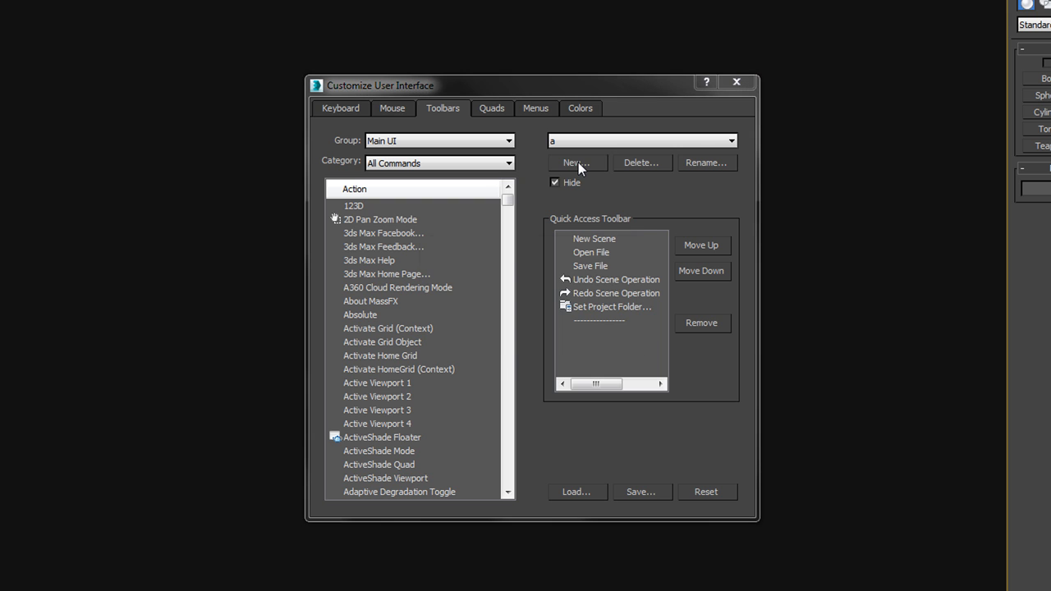
Attempt a new toolbar named 'te', dismiss the duplicate-name error and reopen the name prompt
click(577, 163)
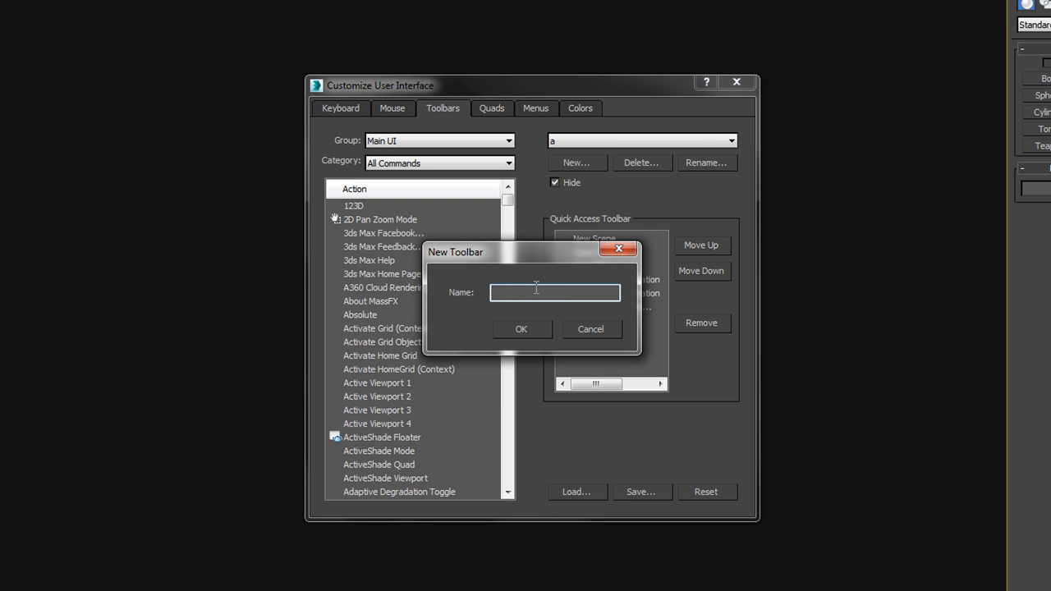
text(te)
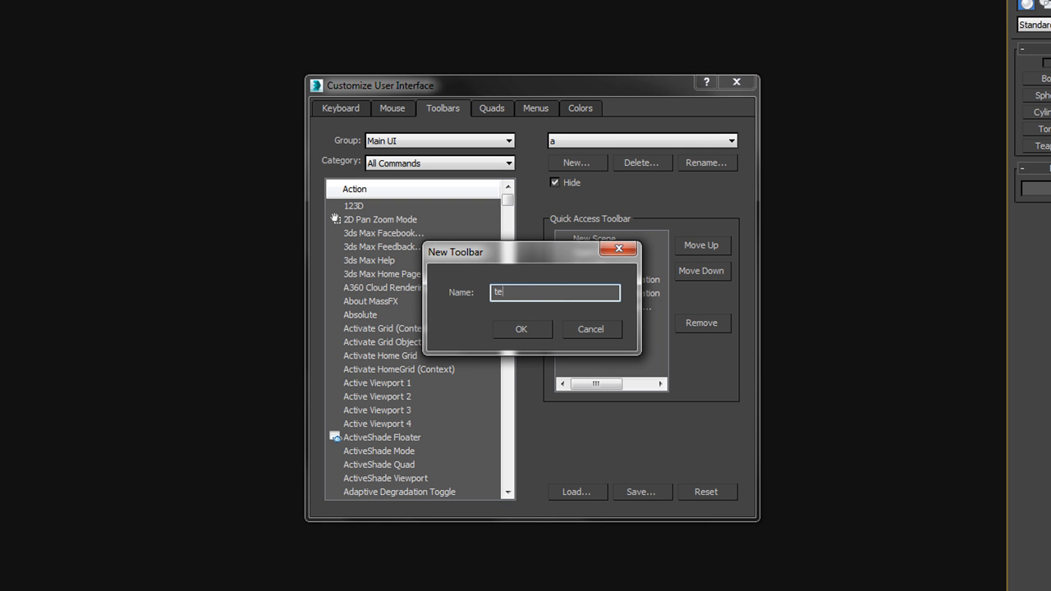
click(522, 328)
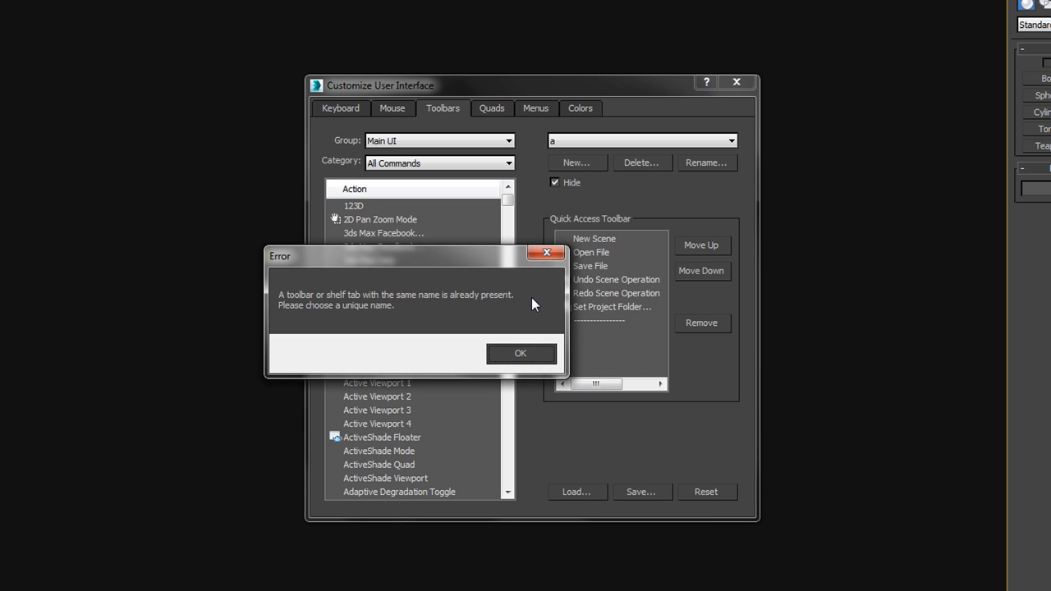
click(520, 353)
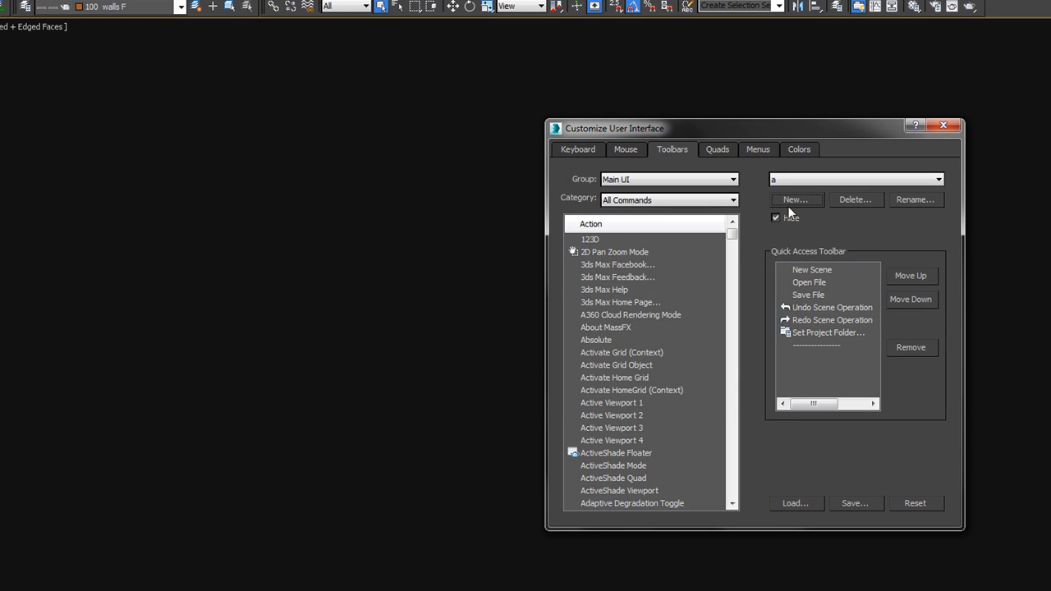
click(796, 200)
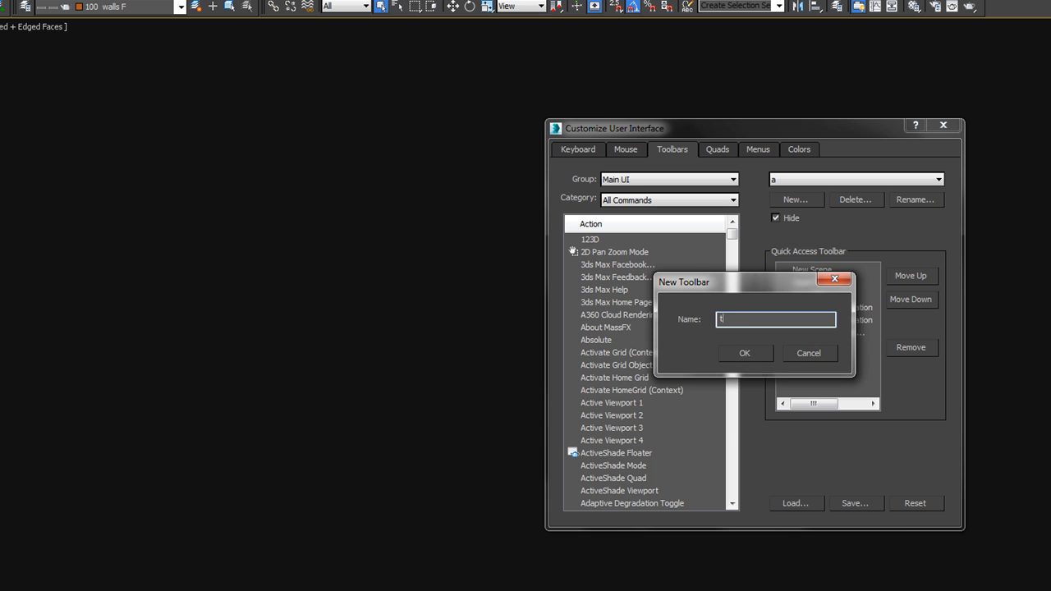
Create the floating toolbar test2 and drag the Extrude Edge command onto it as a button
click(745, 353)
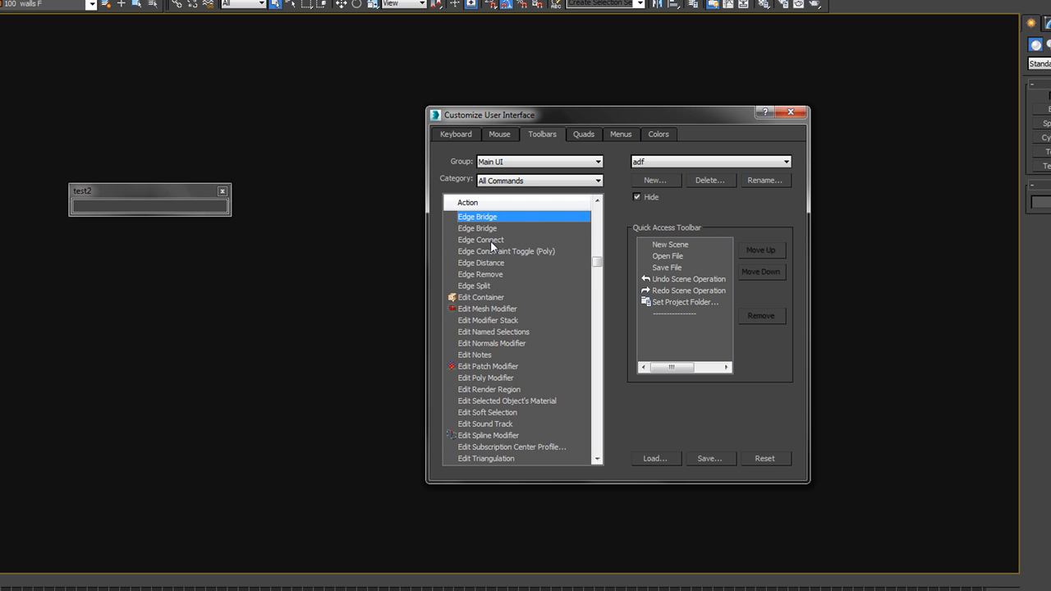
scroll(down, 3)
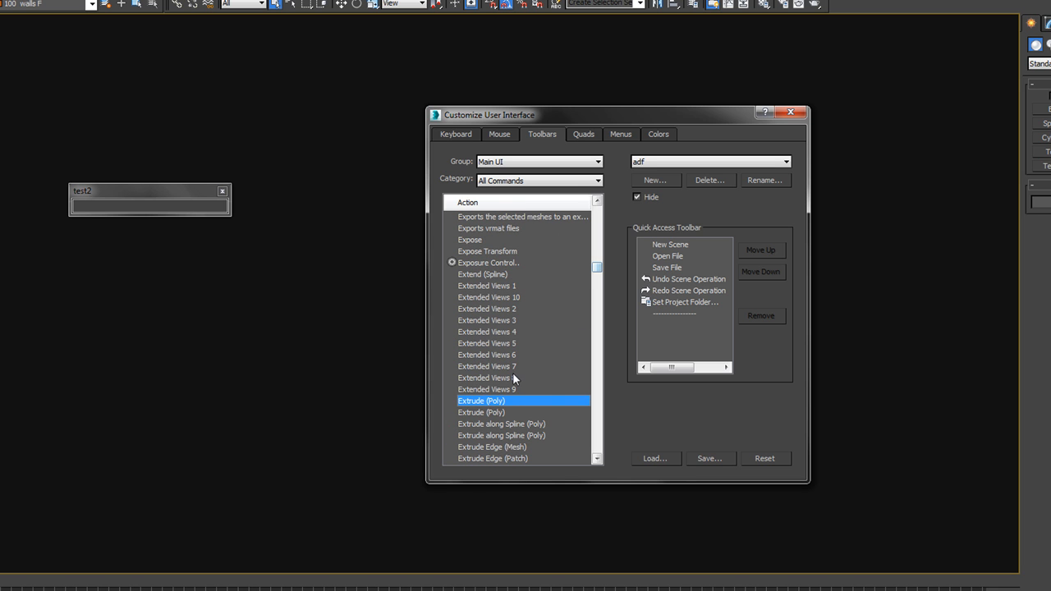
scroll(down, 3)
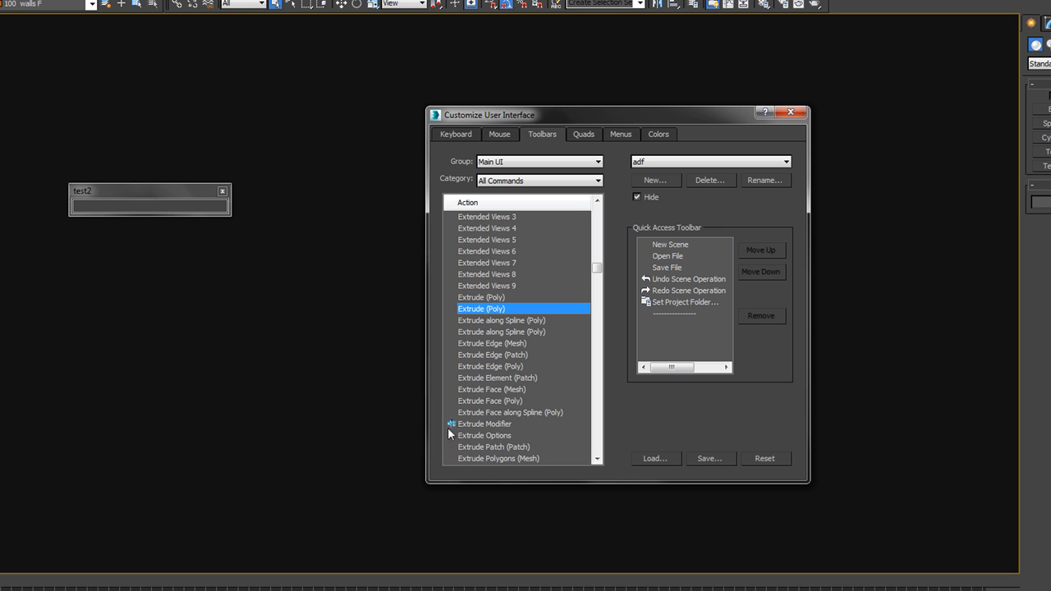
mouse_move(460, 429)
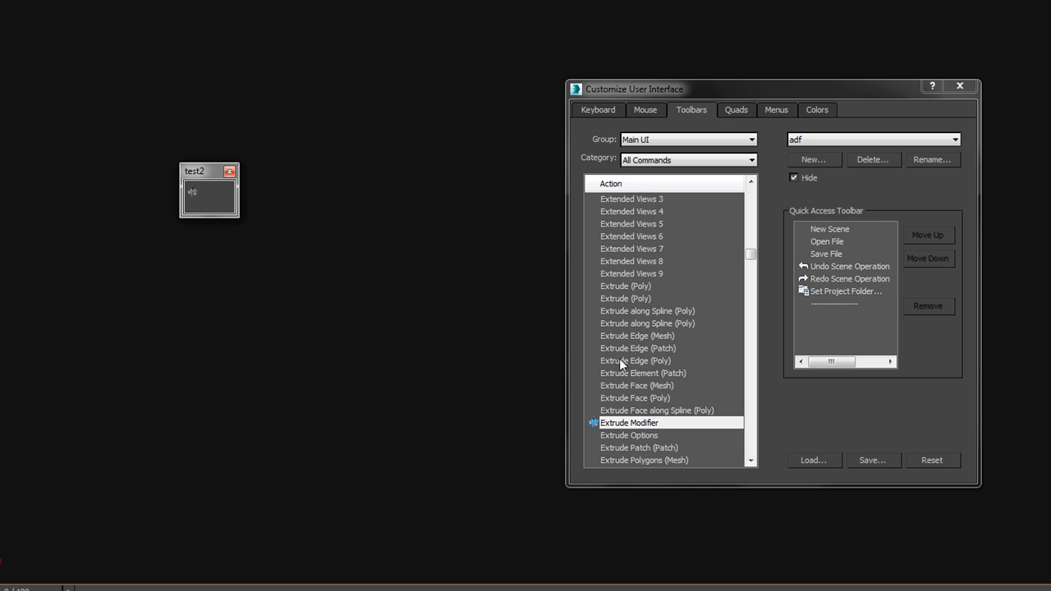
click(635, 361)
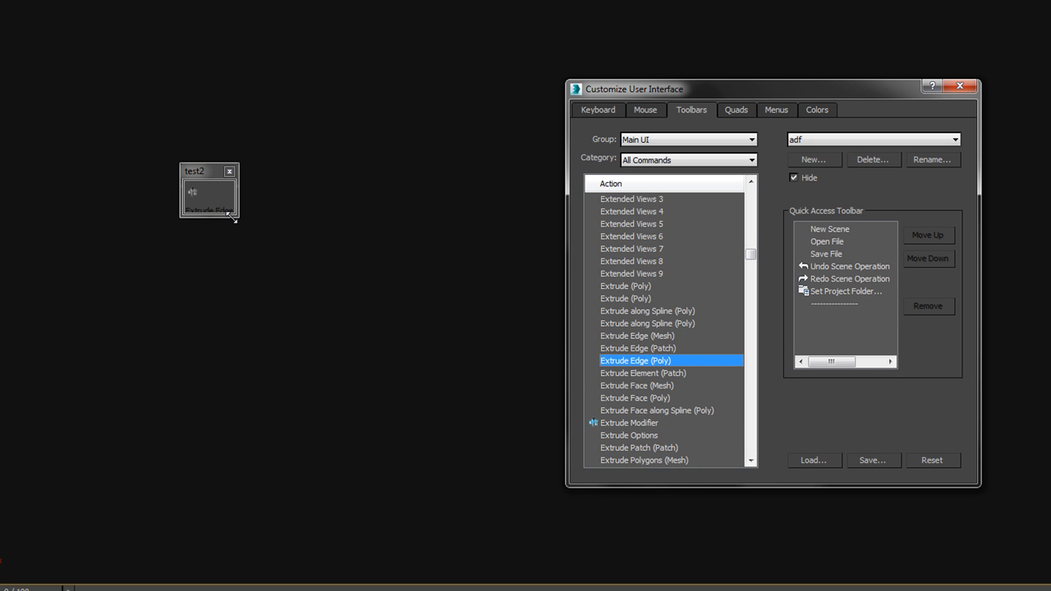
Set the Extrude Edge button to an image button using the Separator icon group
right_click(210, 190)
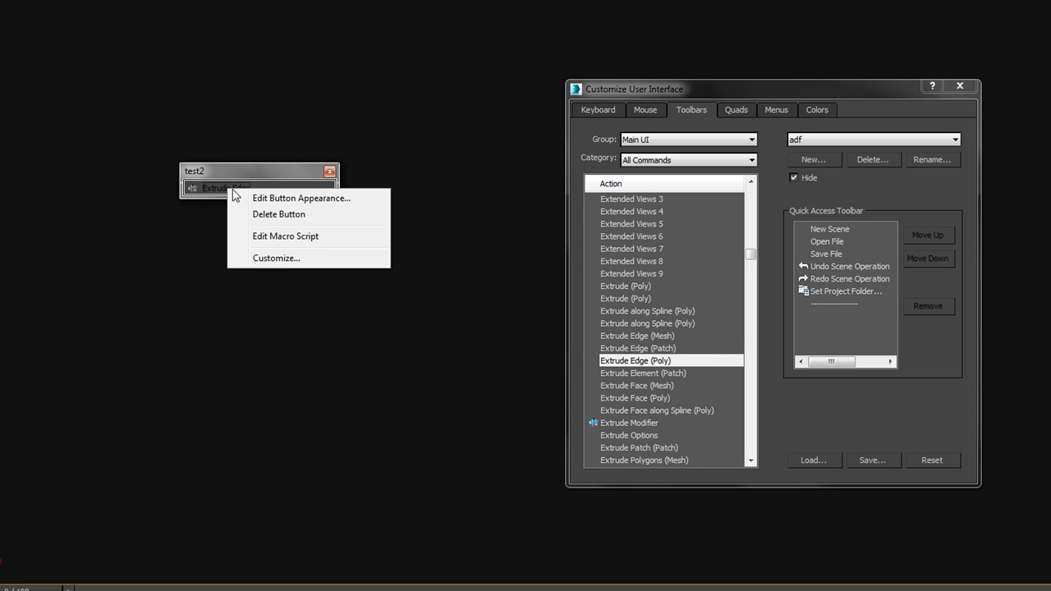
click(300, 197)
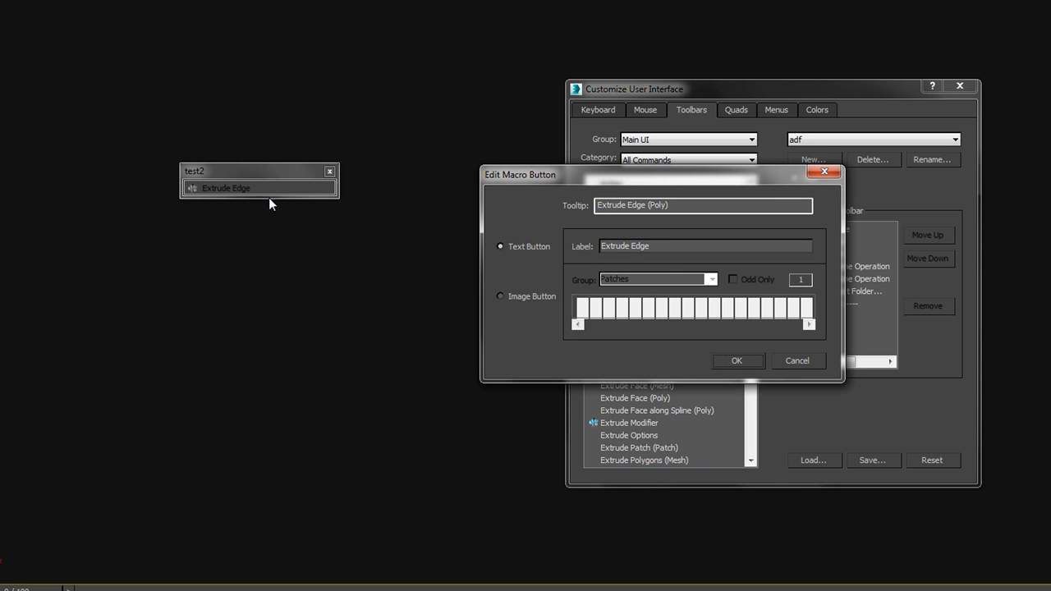
click(499, 295)
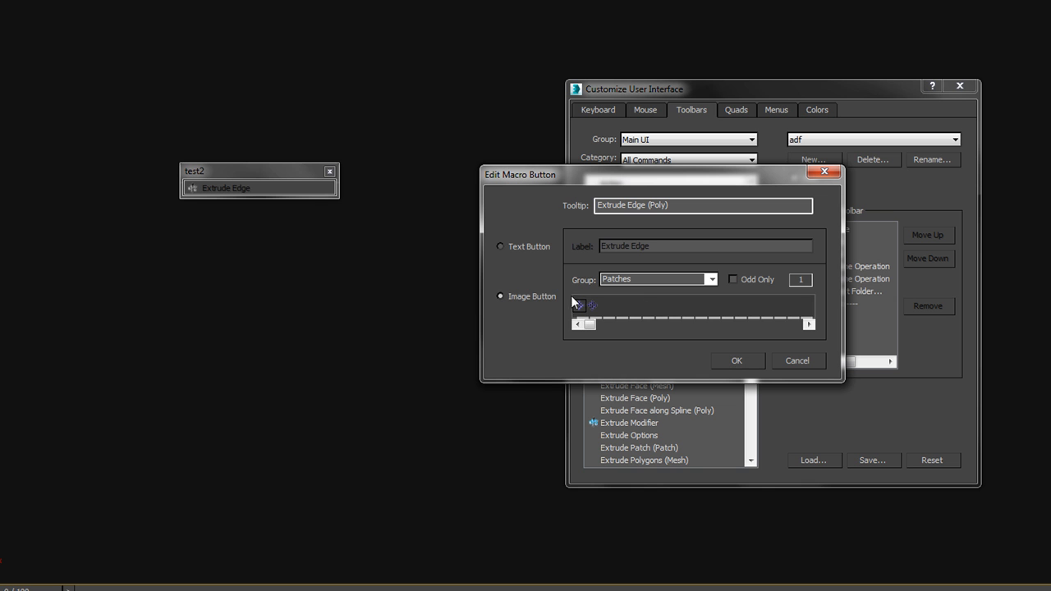
click(711, 279)
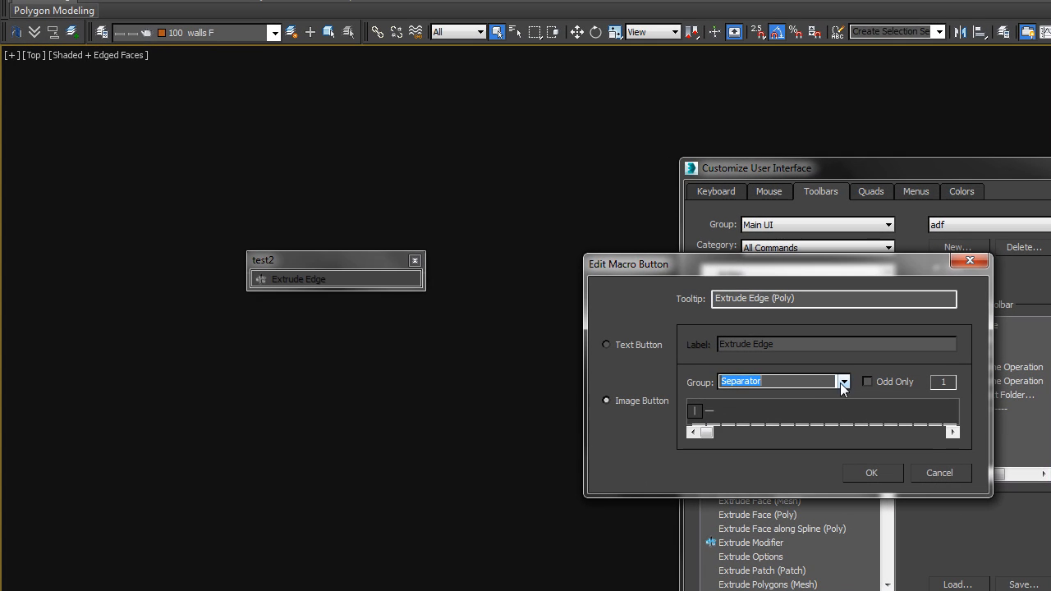
click(844, 381)
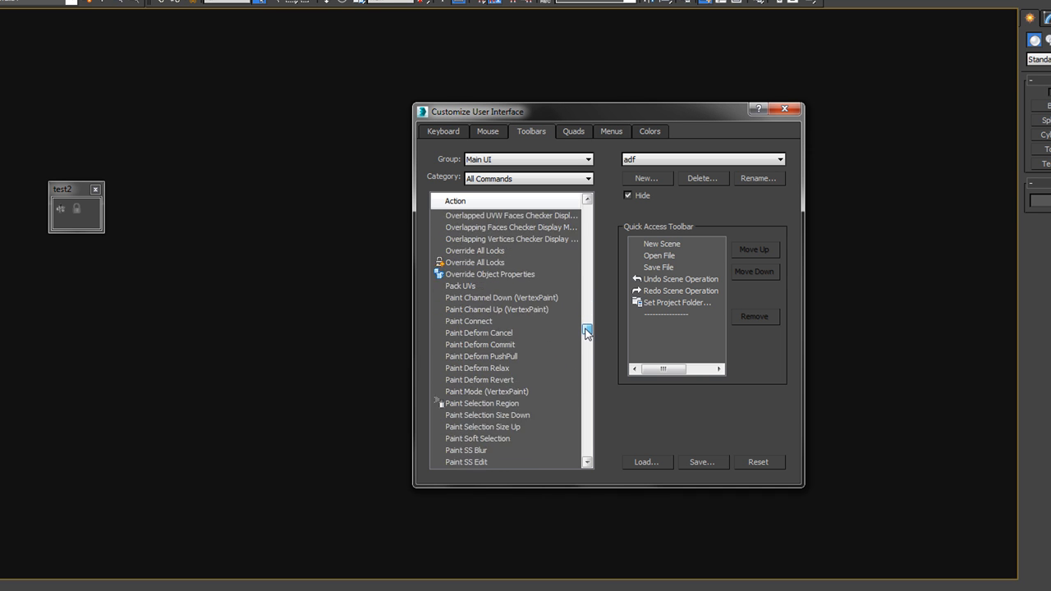
scroll(down, 3)
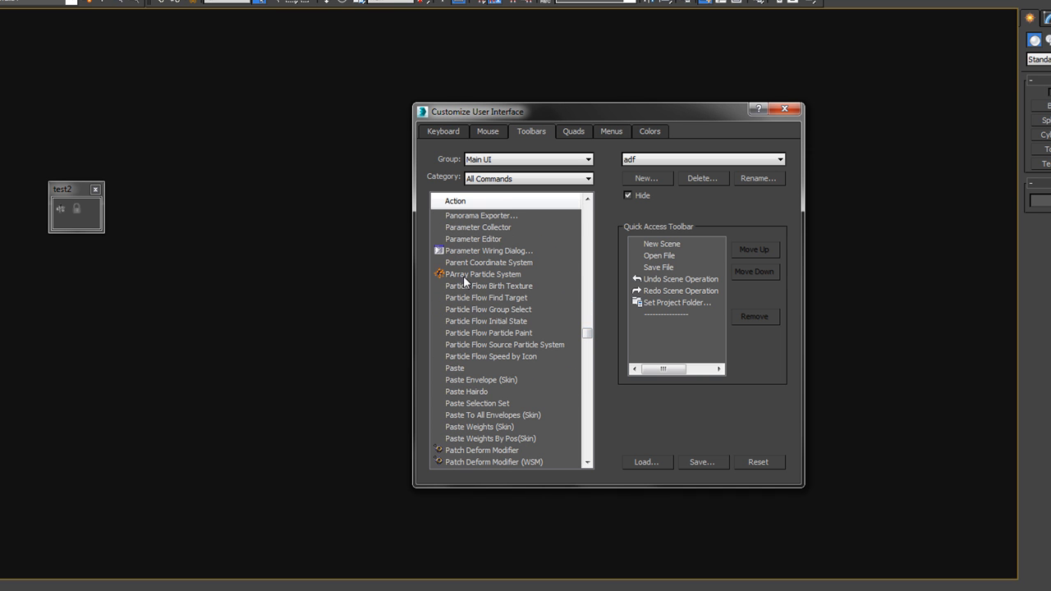
mouse_move(414, 309)
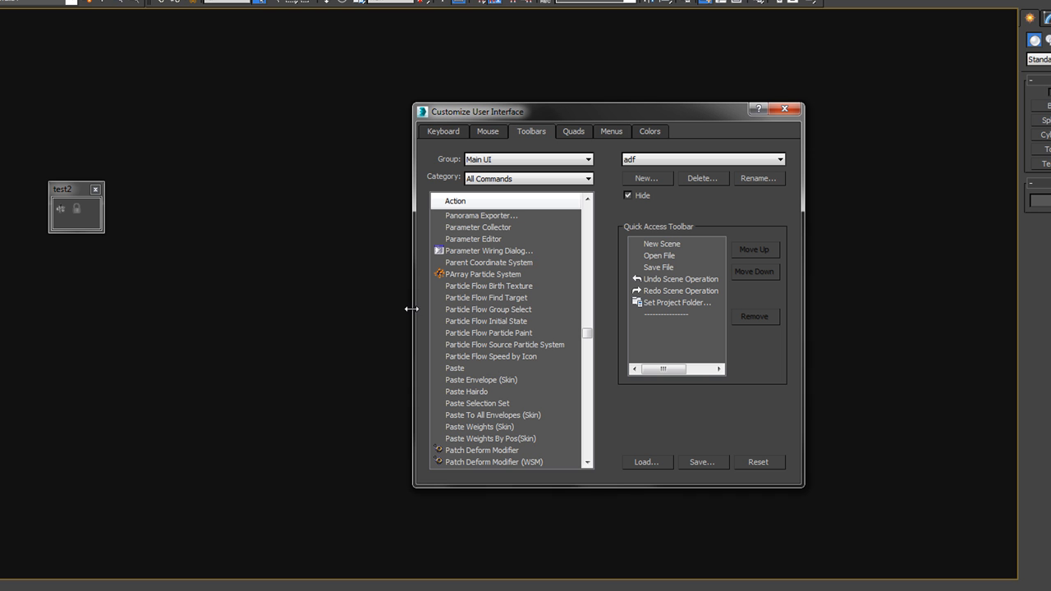
mouse_move(386, 355)
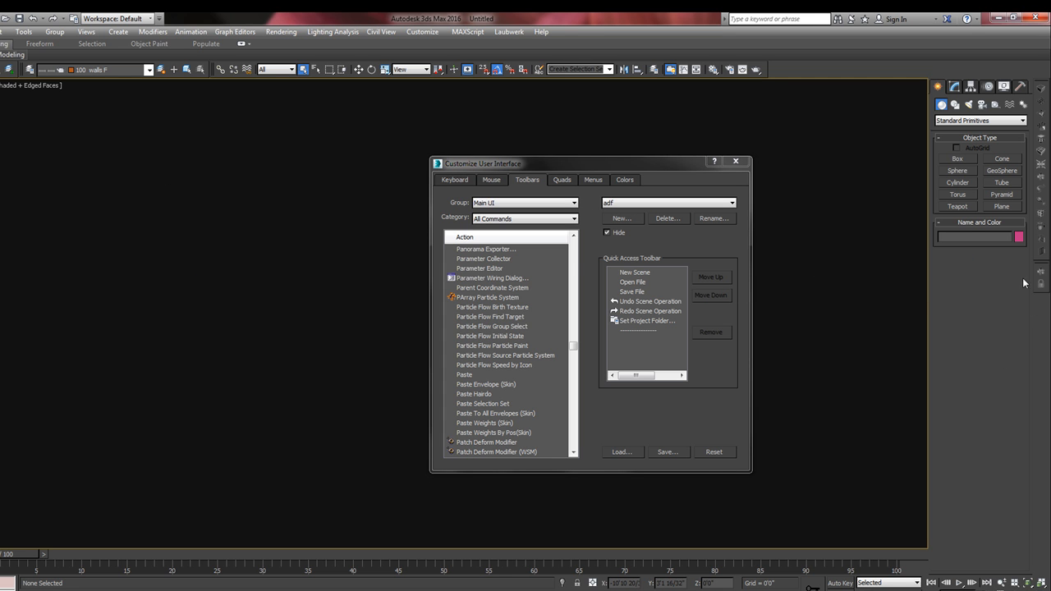
mouse_move(887, 279)
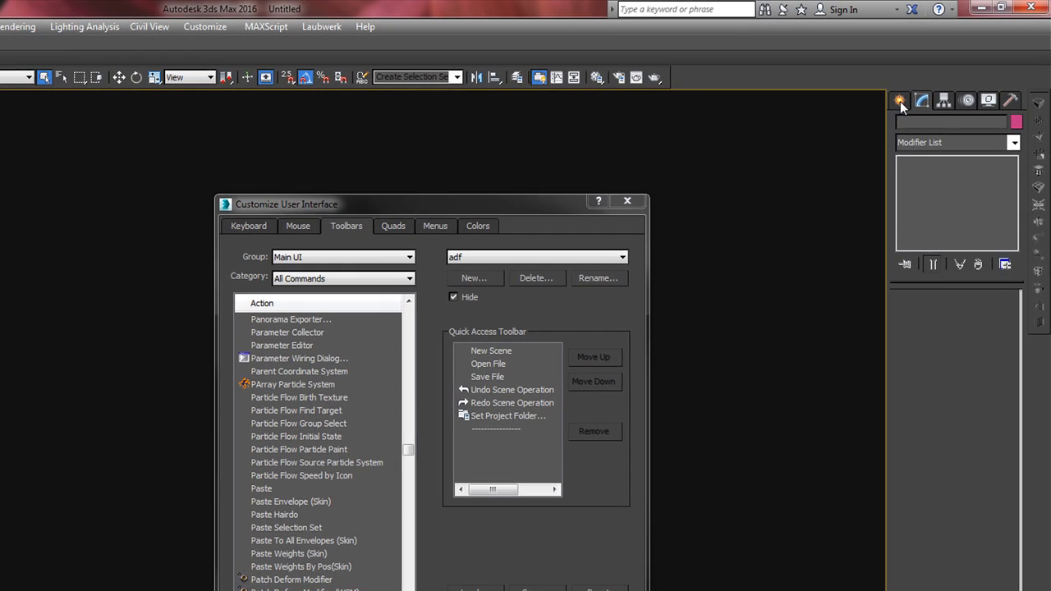
click(896, 100)
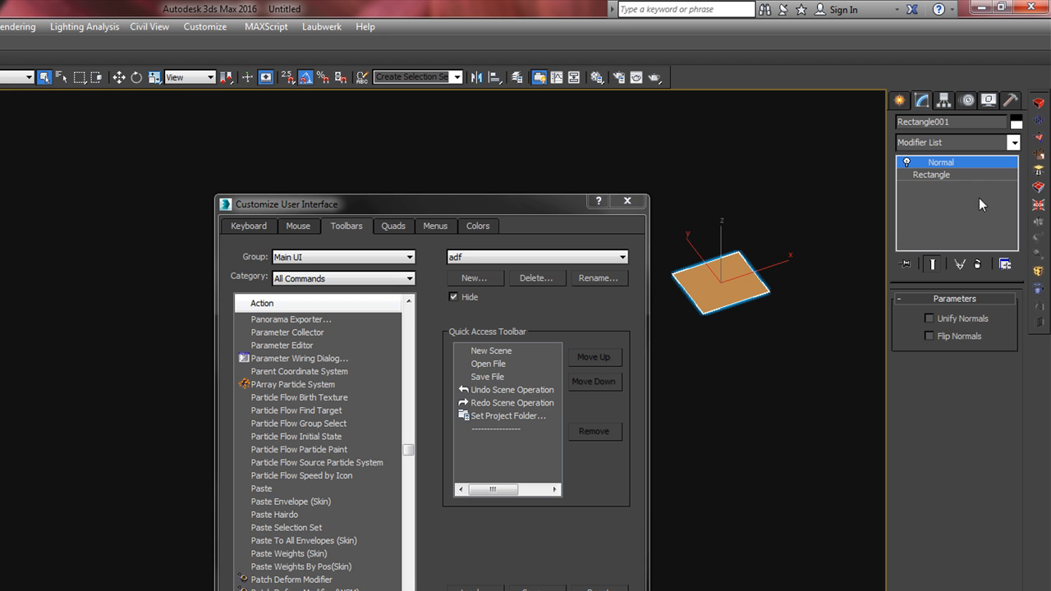
mouse_move(978, 264)
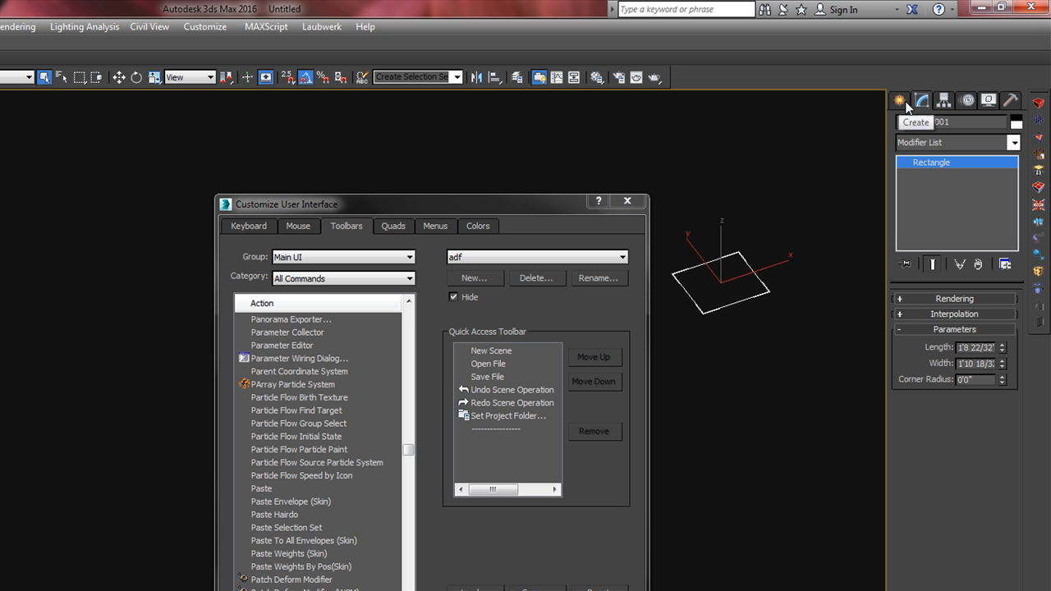
click(1013, 144)
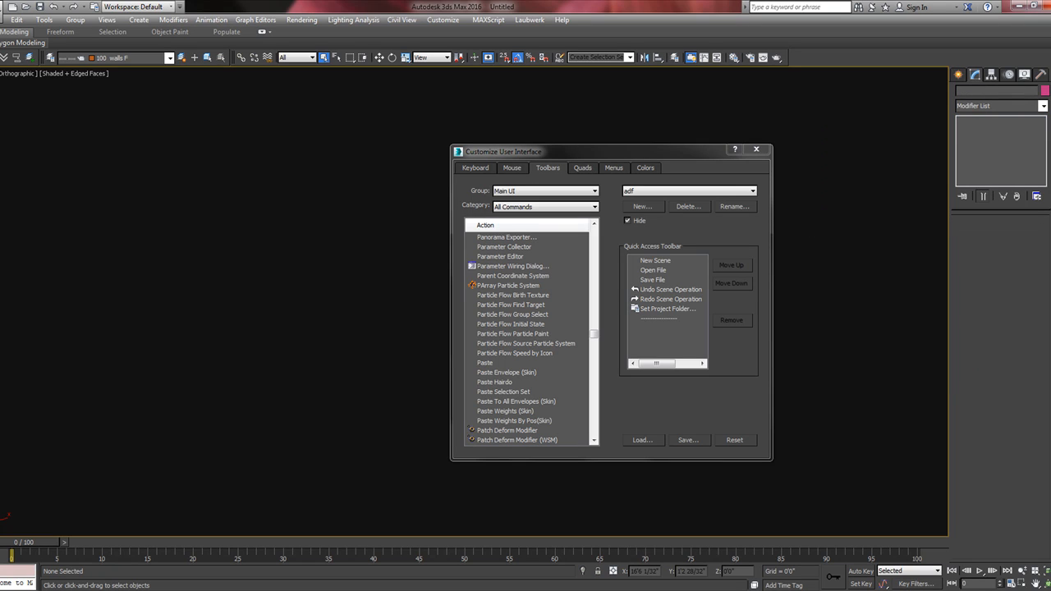
mouse_move(923, 191)
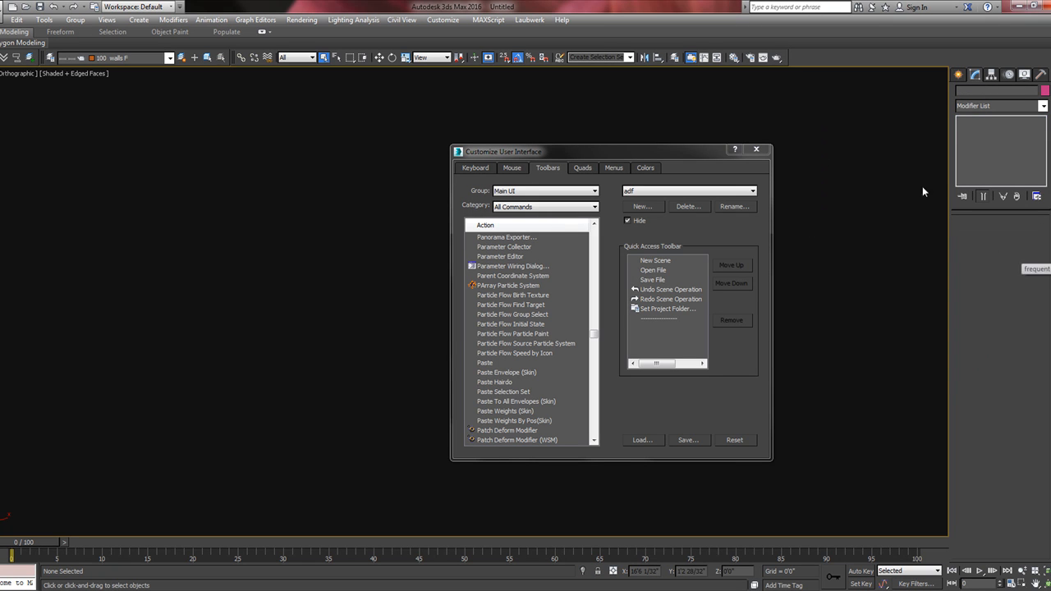
Close Customize User Interface and show the Layer Explorer via Manage Layers
click(756, 148)
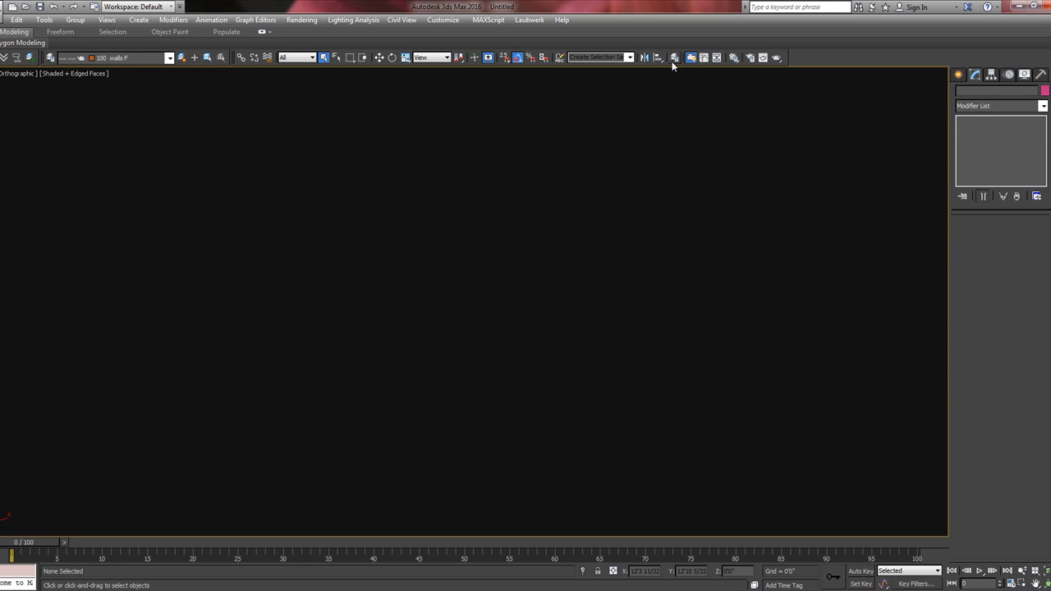
mouse_move(673, 58)
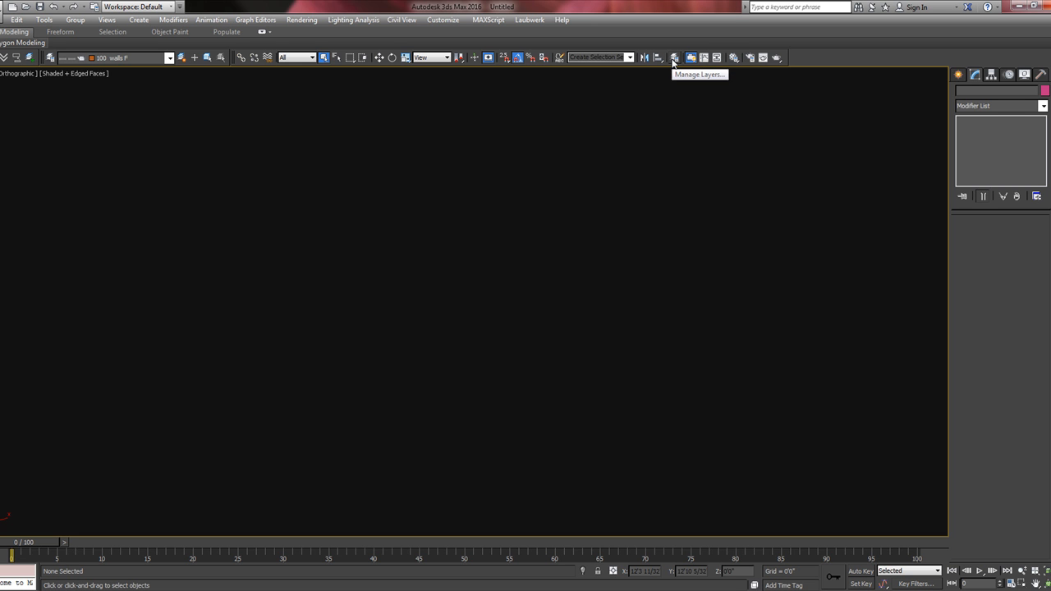
click(671, 58)
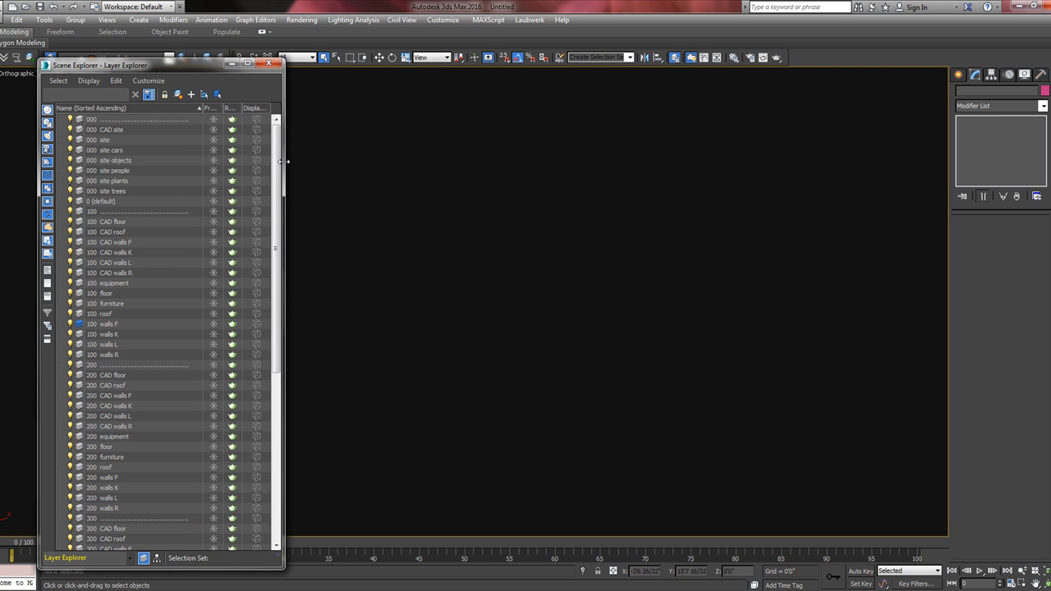
mouse_move(168, 160)
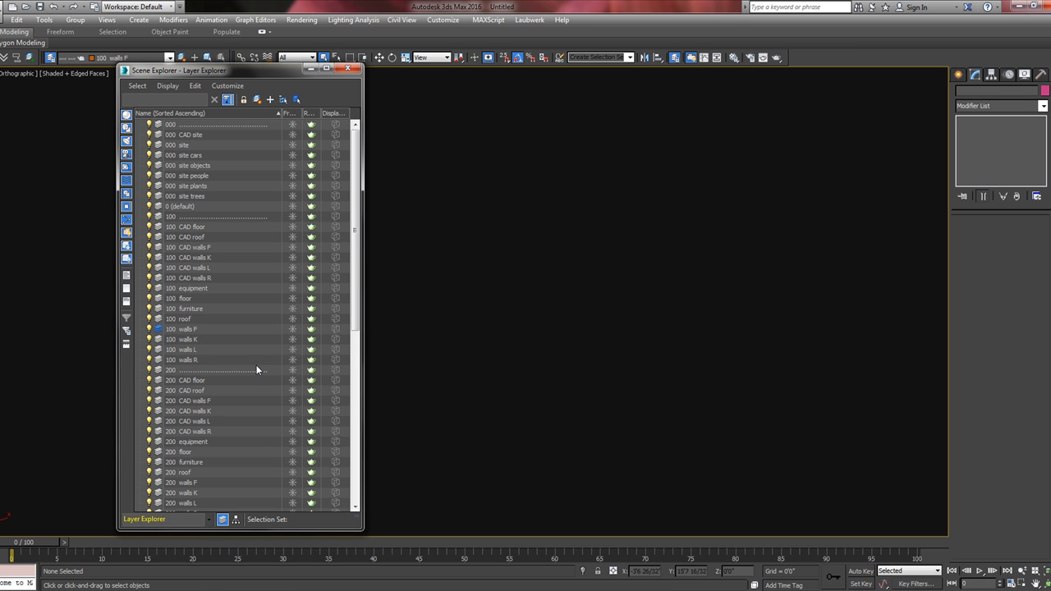
mouse_move(241, 339)
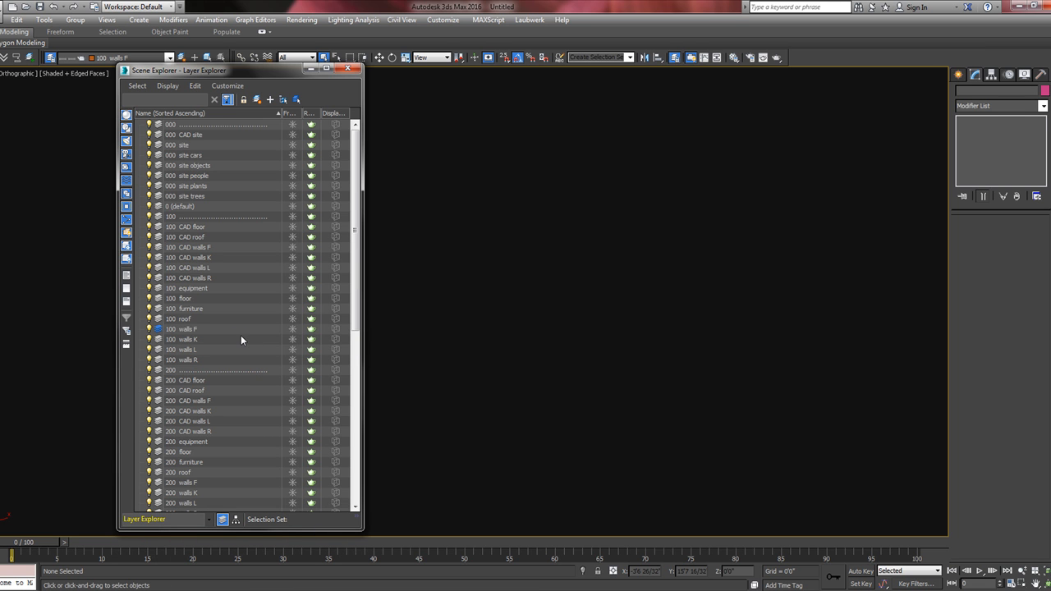
click(218, 518)
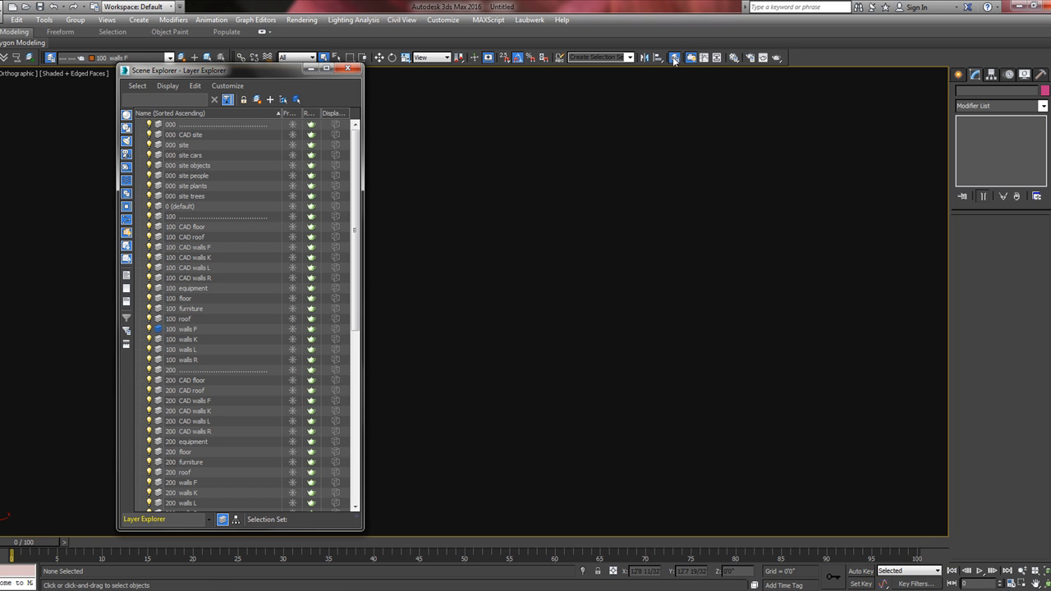
mouse_move(675, 58)
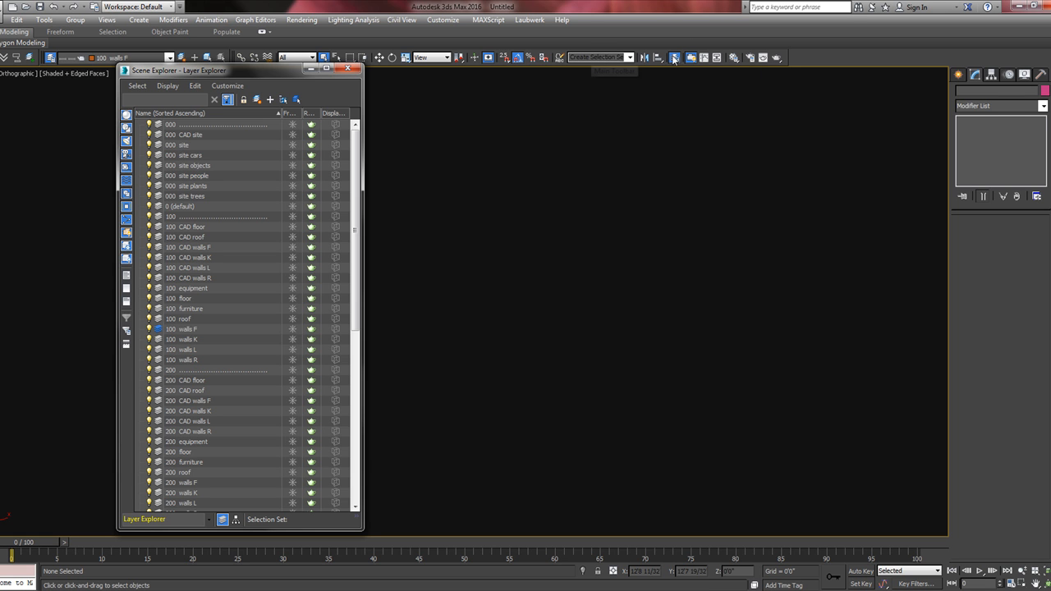
mouse_move(676, 58)
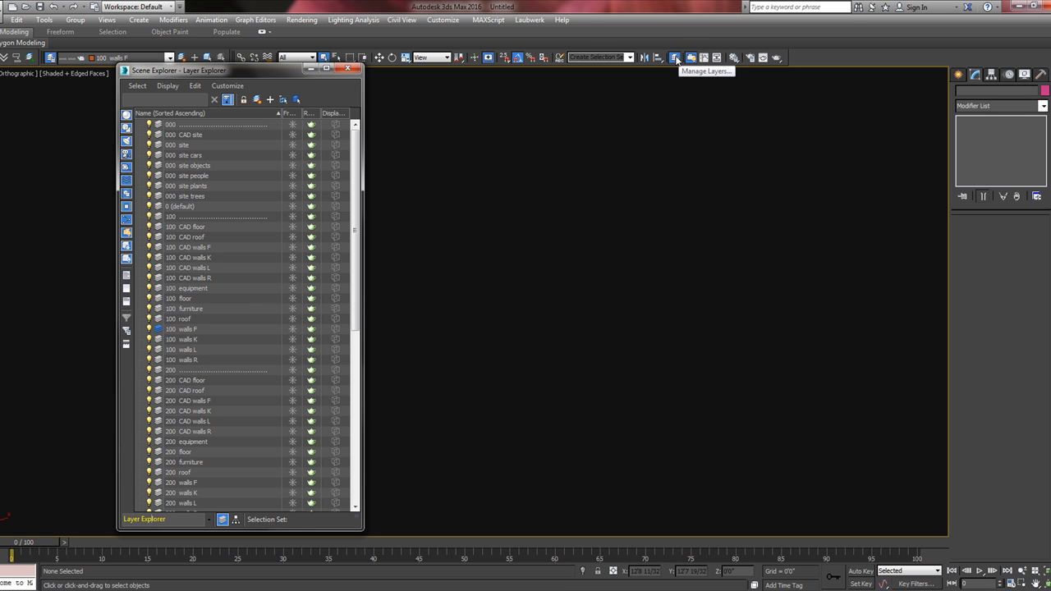
Close the Layer Explorer from the Manage Layers toolbar button
click(344, 70)
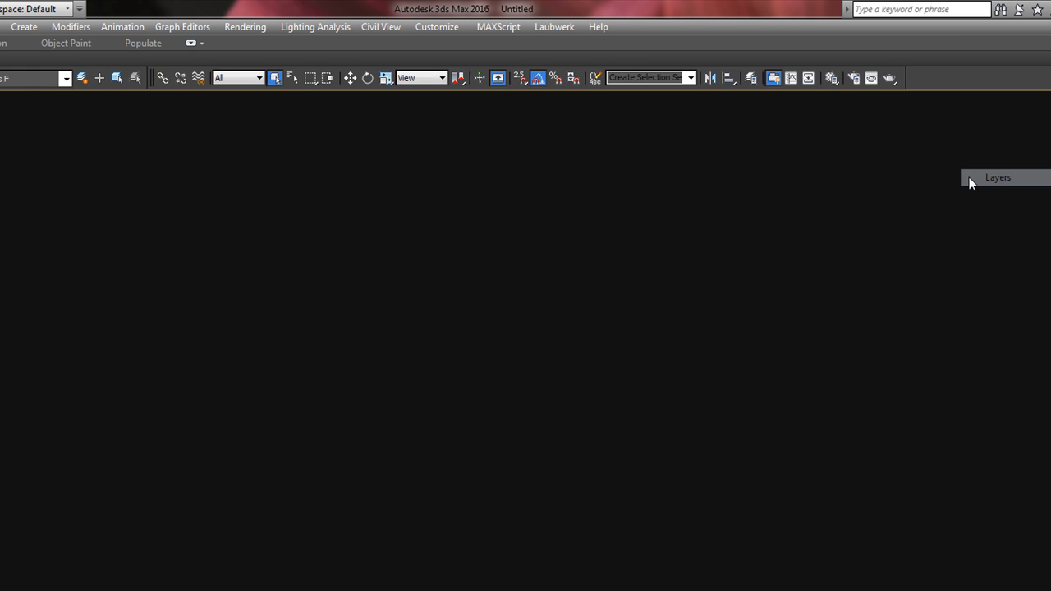
mouse_move(752, 78)
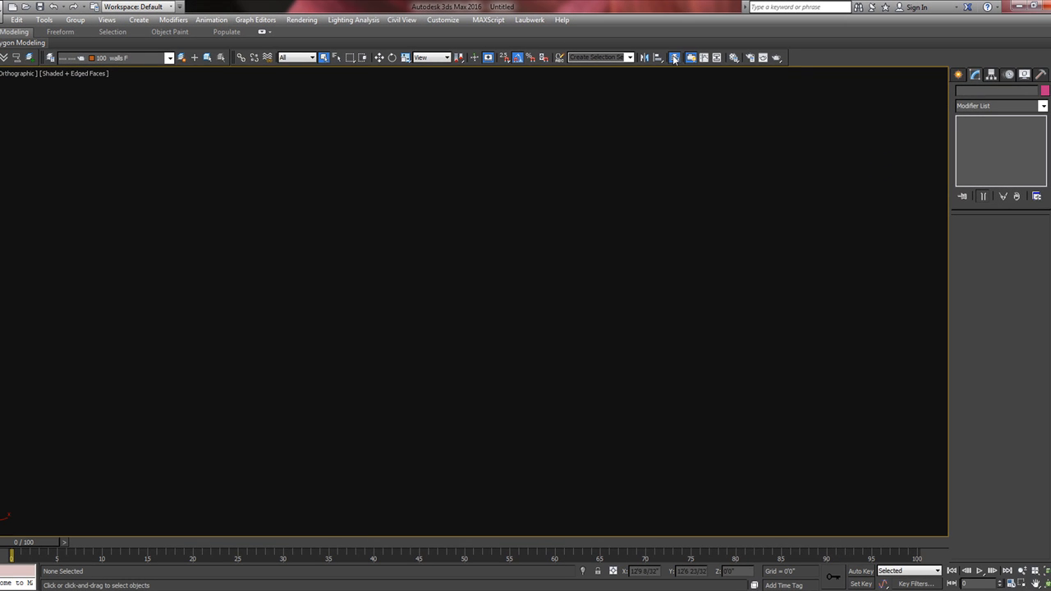
Reopen the Layer Explorer in layer mode and select a 100-level wall layer
click(673, 55)
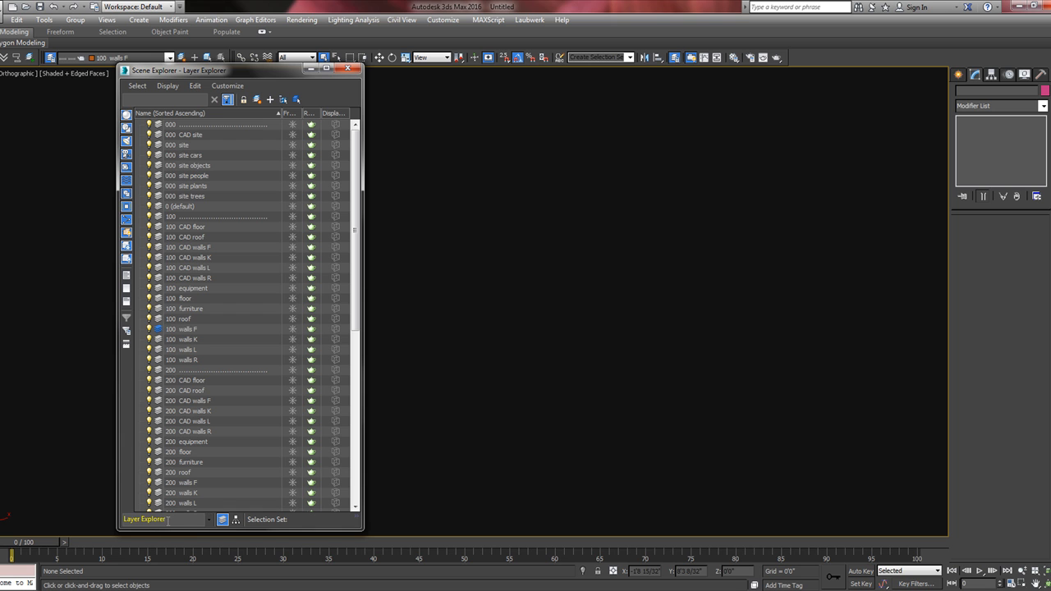
click(220, 519)
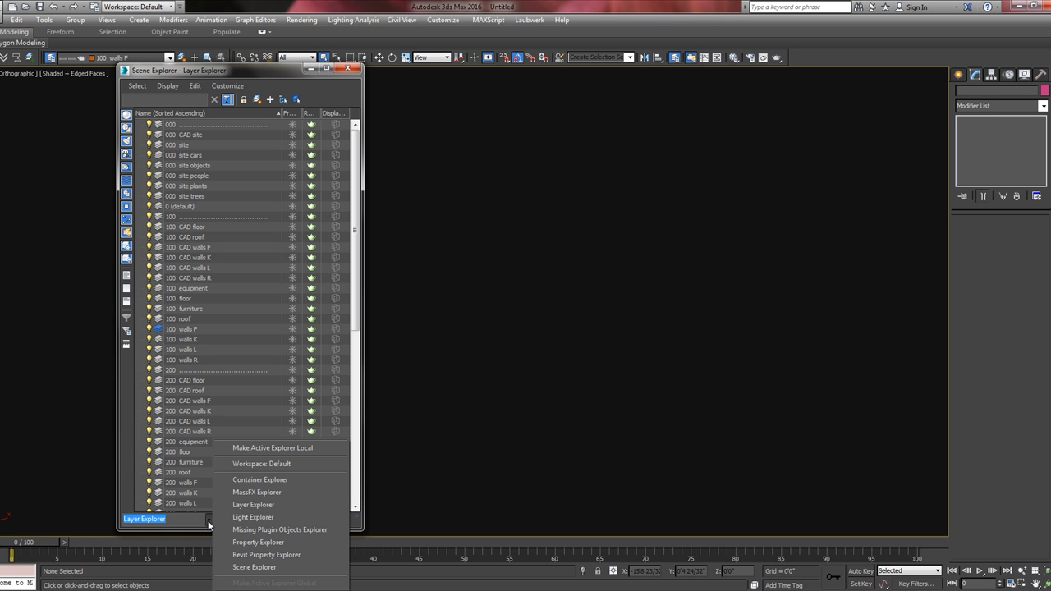
click(259, 504)
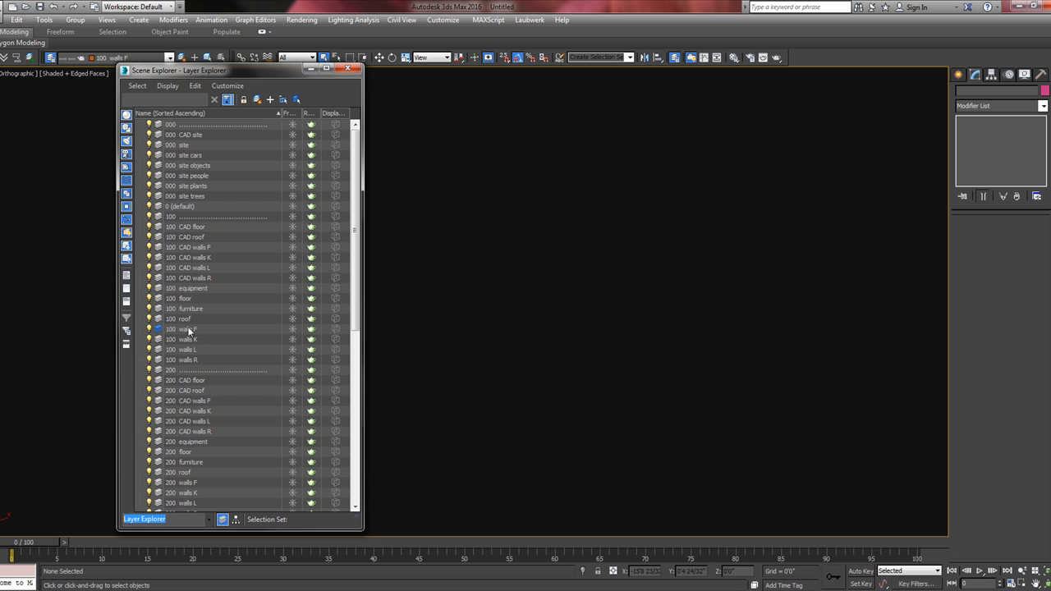
click(189, 328)
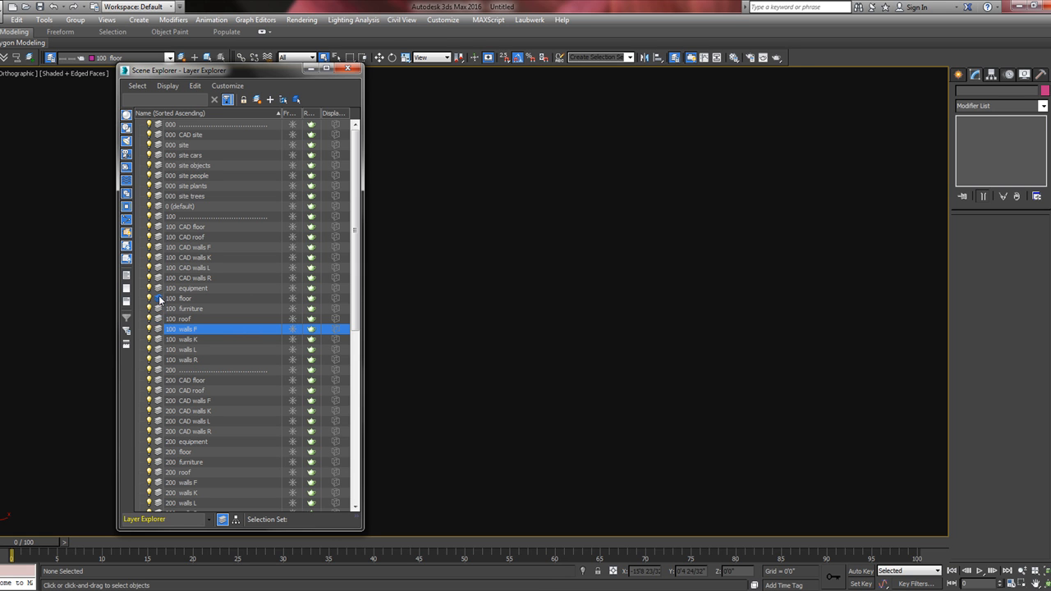
mouse_move(730, 190)
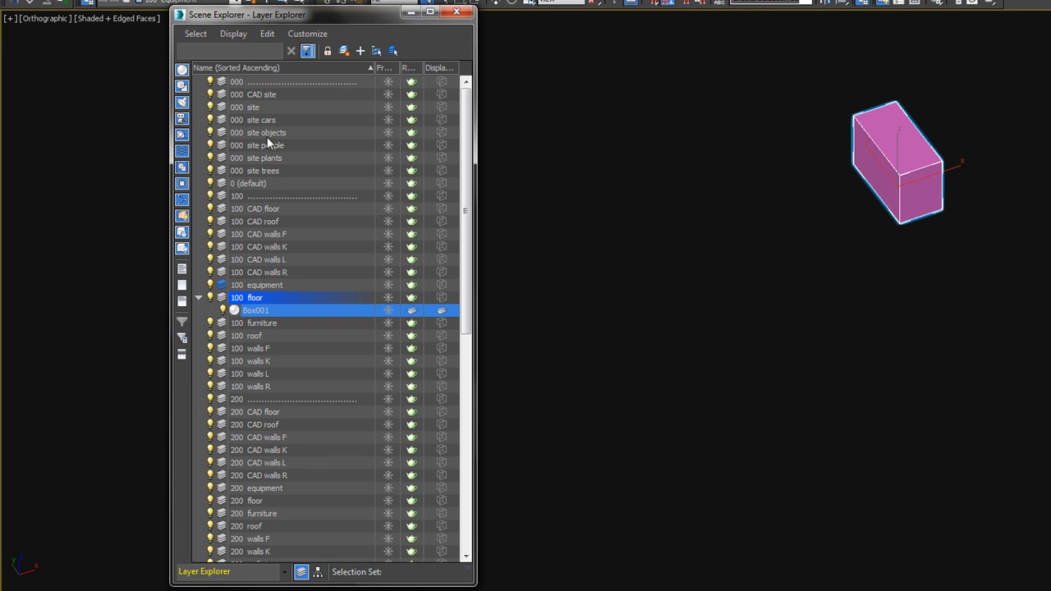
mouse_move(230, 286)
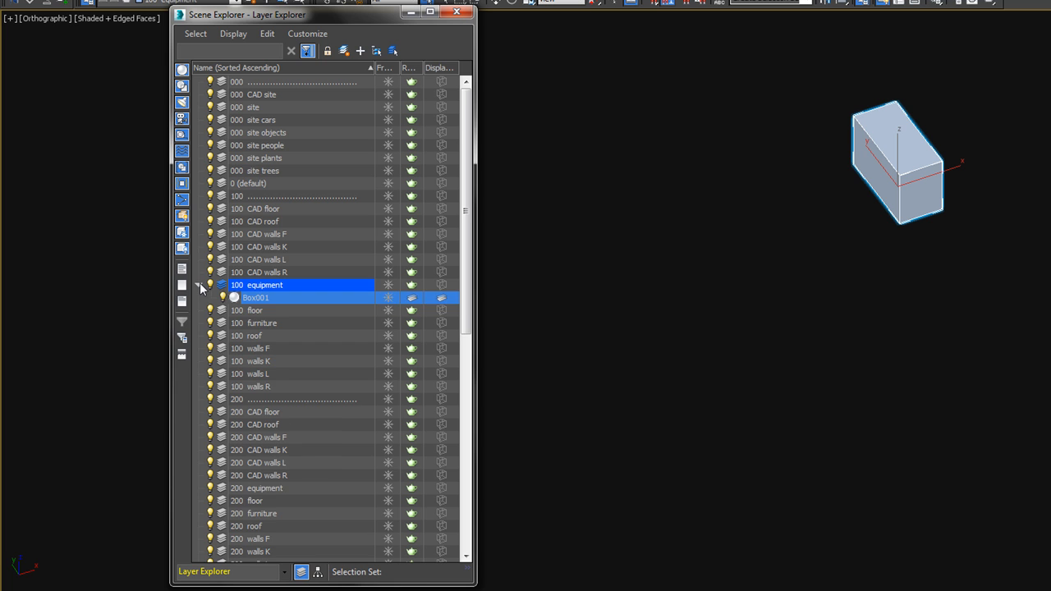
Select the 100 equipment layer's children, then clear the selection in the viewport
right_click(265, 286)
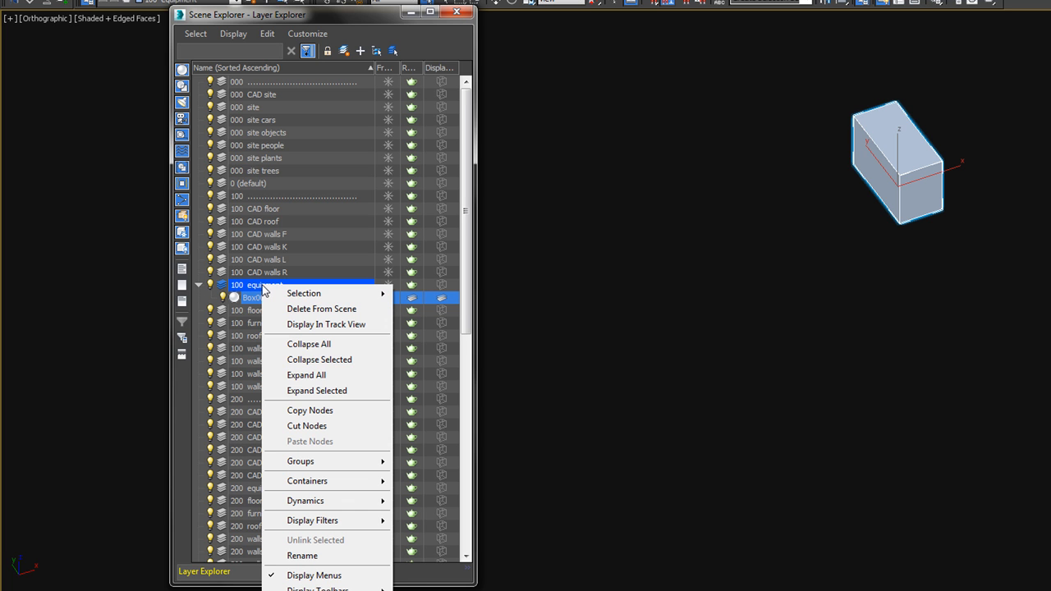
mouse_move(302, 292)
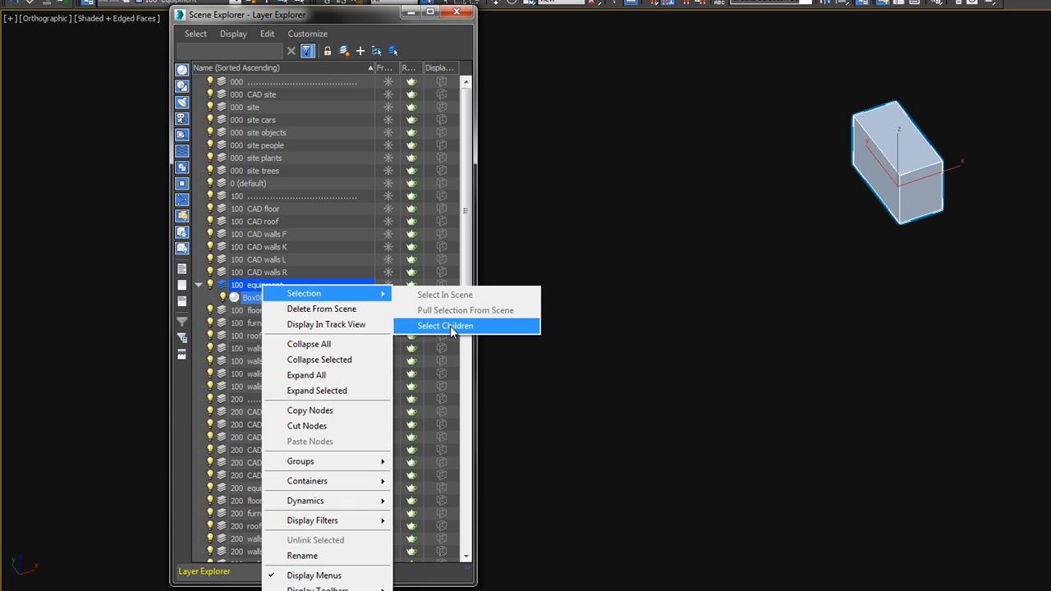
click(445, 325)
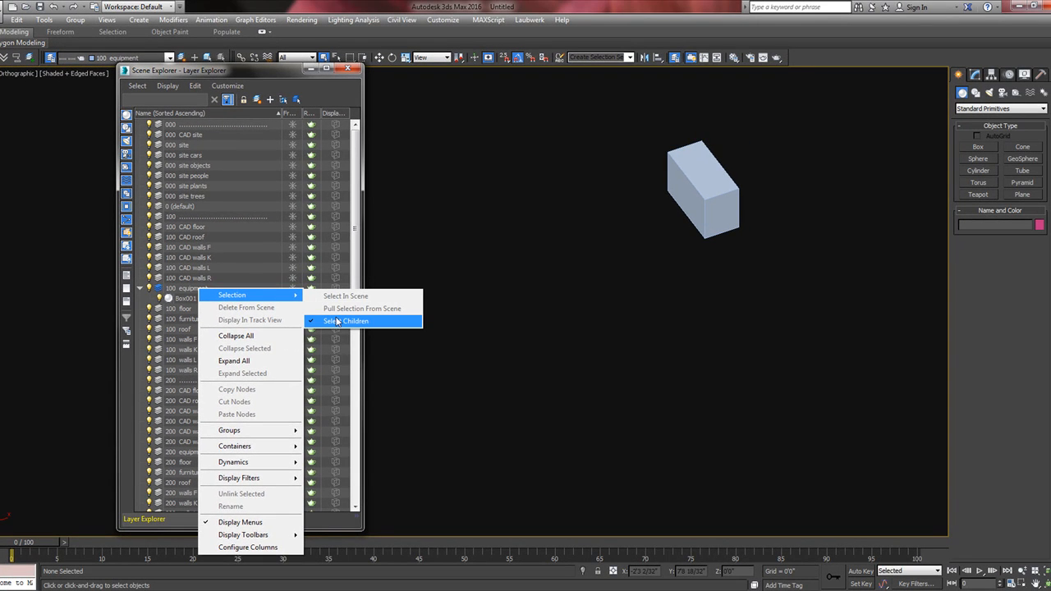
click(348, 320)
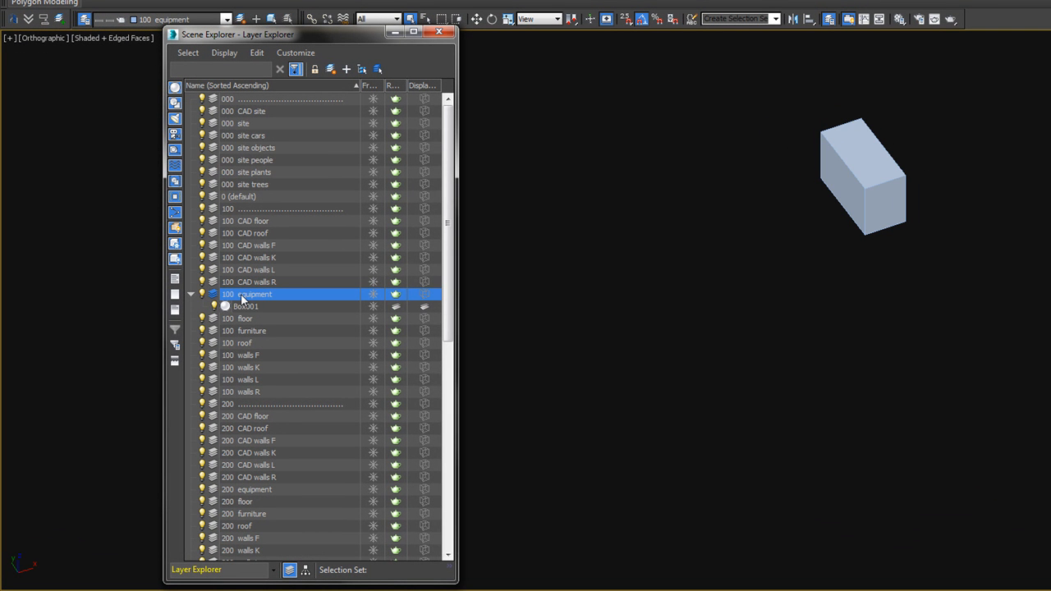
click(188, 51)
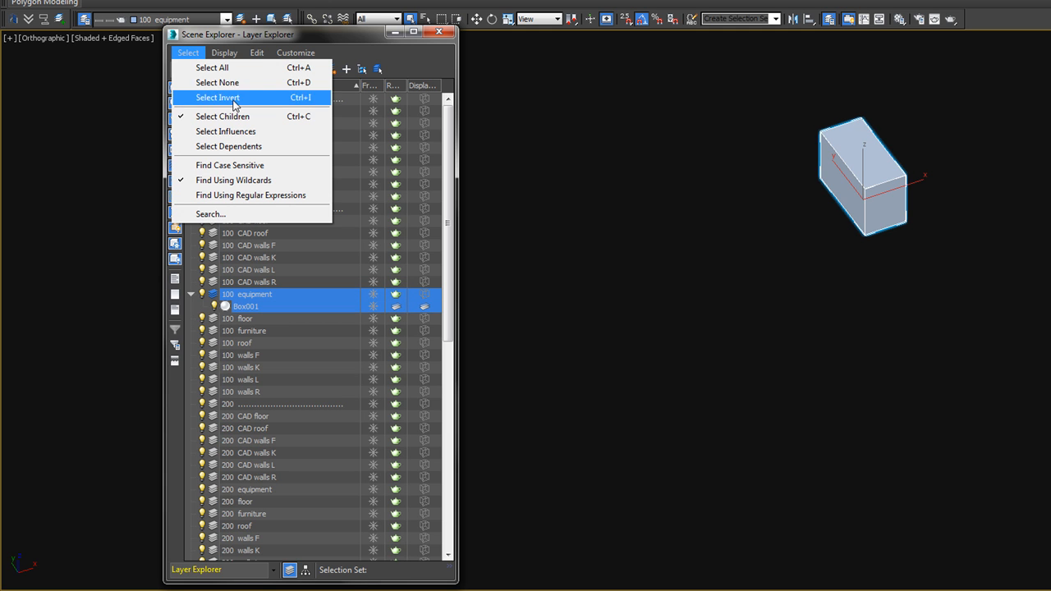
mouse_move(395, 252)
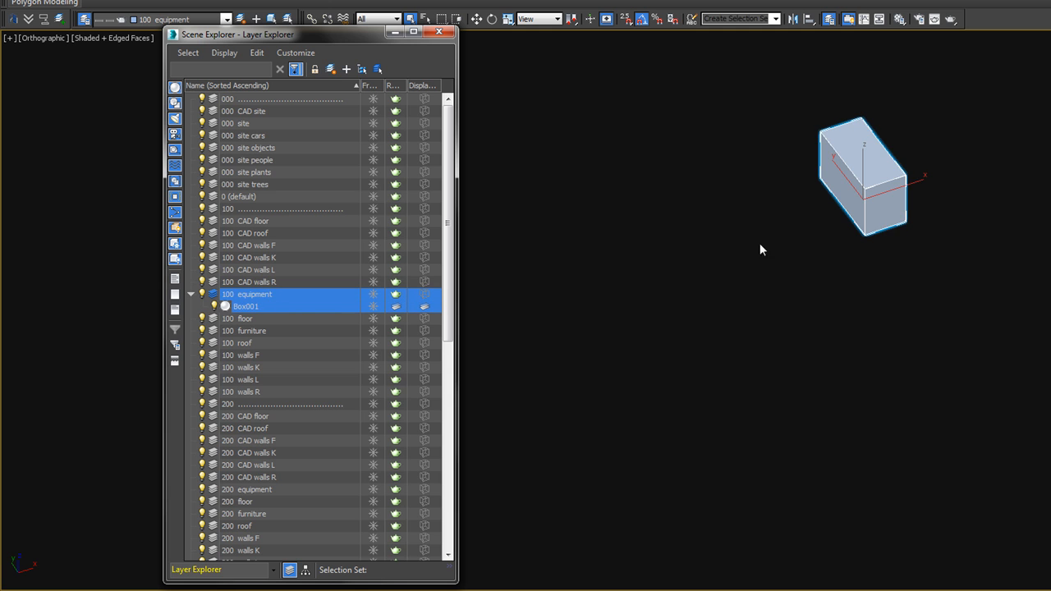
click(200, 51)
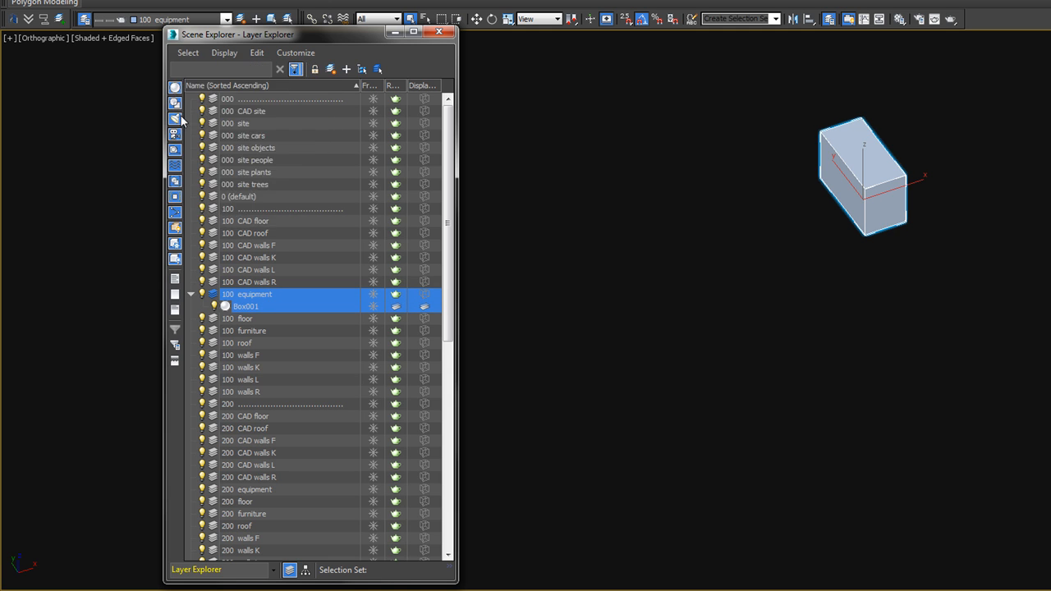
click(256, 269)
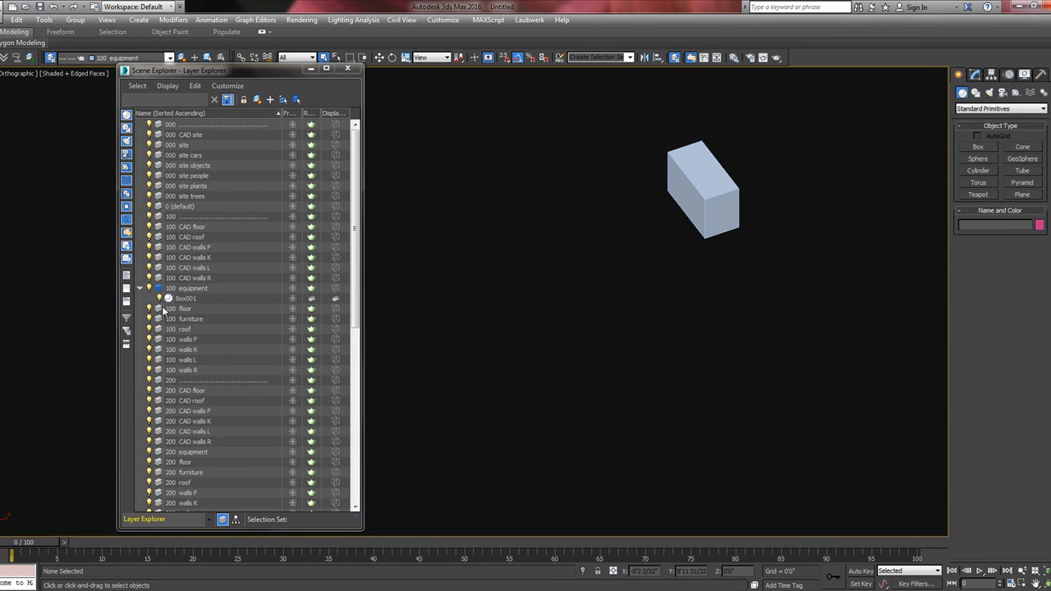
Collapse and re-expand the 100 equipment layer to show its nested CAD walls layer and box
click(230, 277)
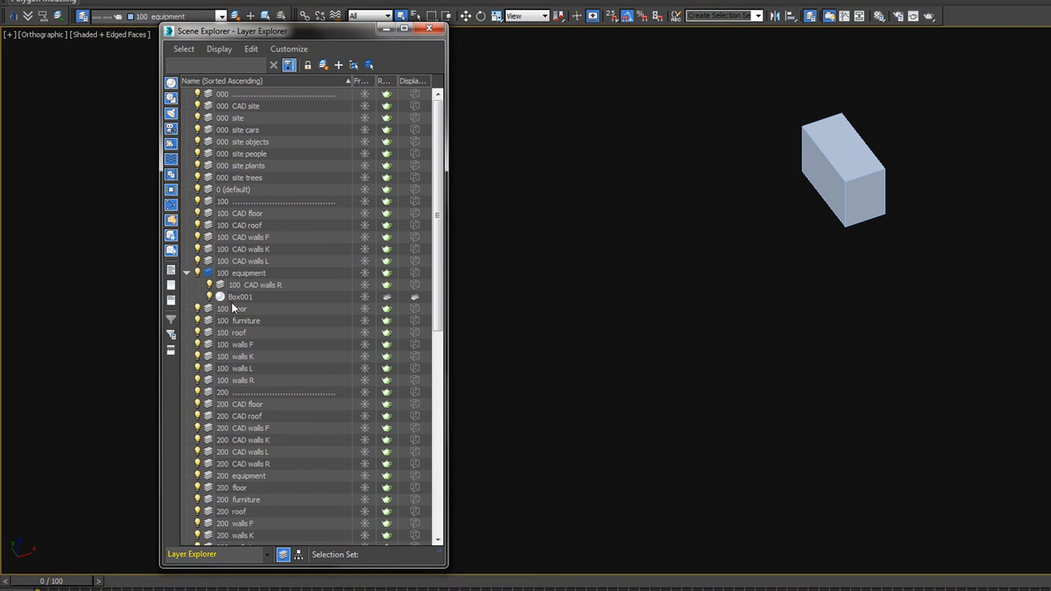
mouse_move(279, 292)
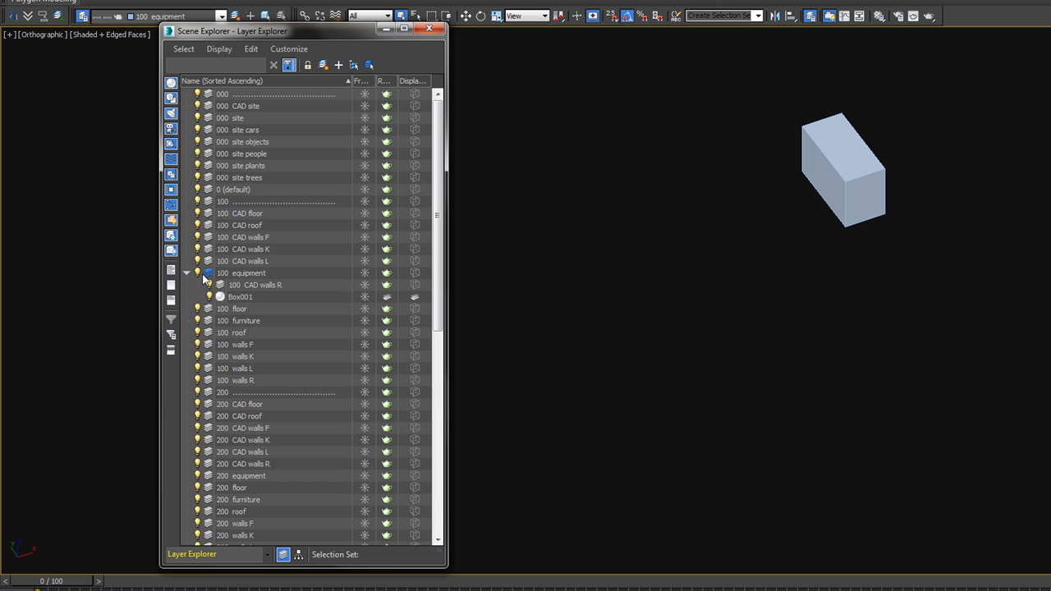
mouse_move(341, 64)
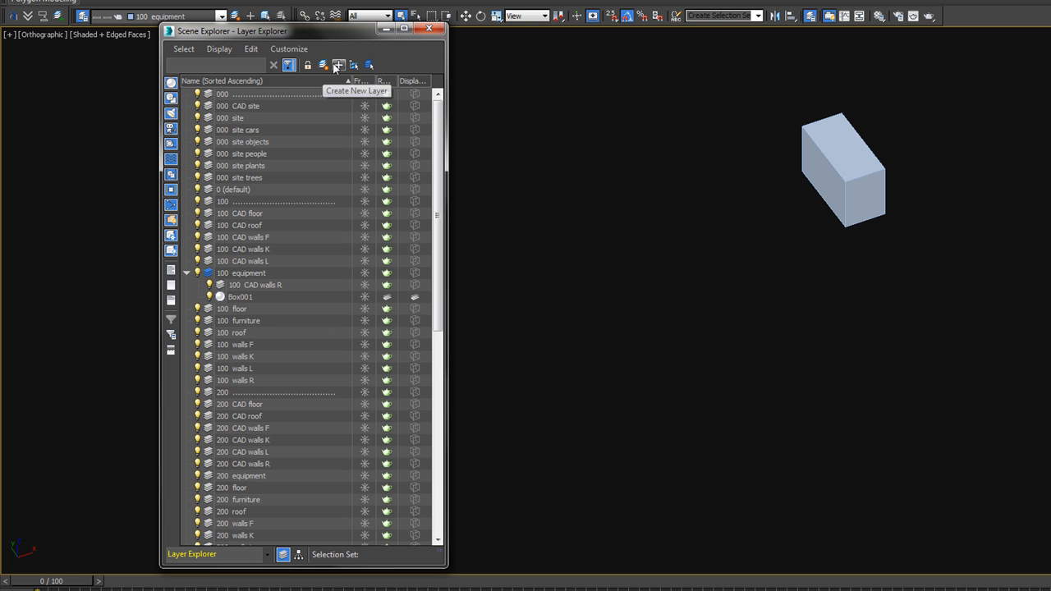
mouse_move(340, 65)
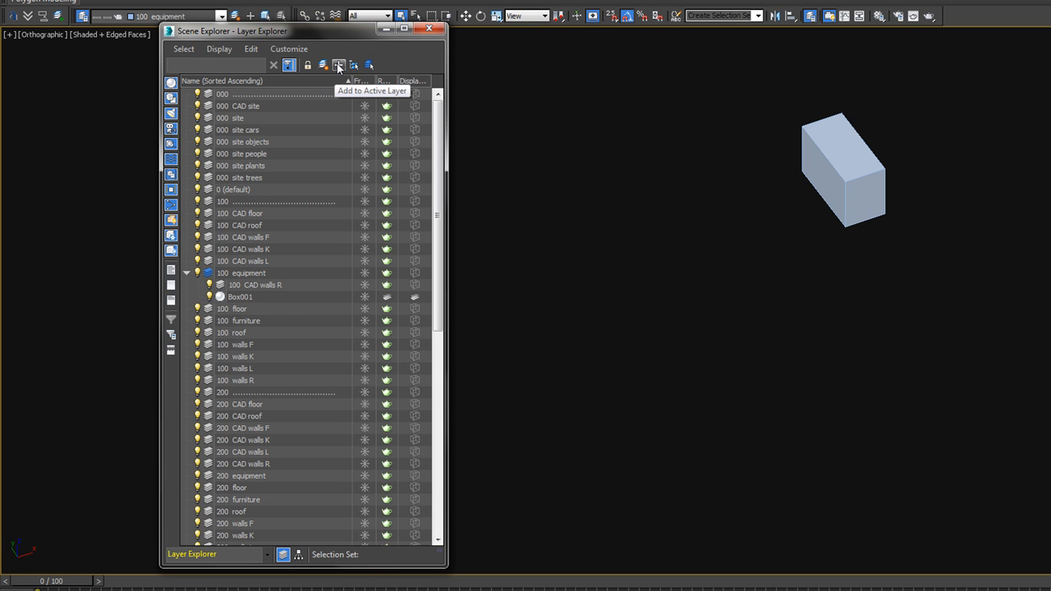
mouse_move(326, 65)
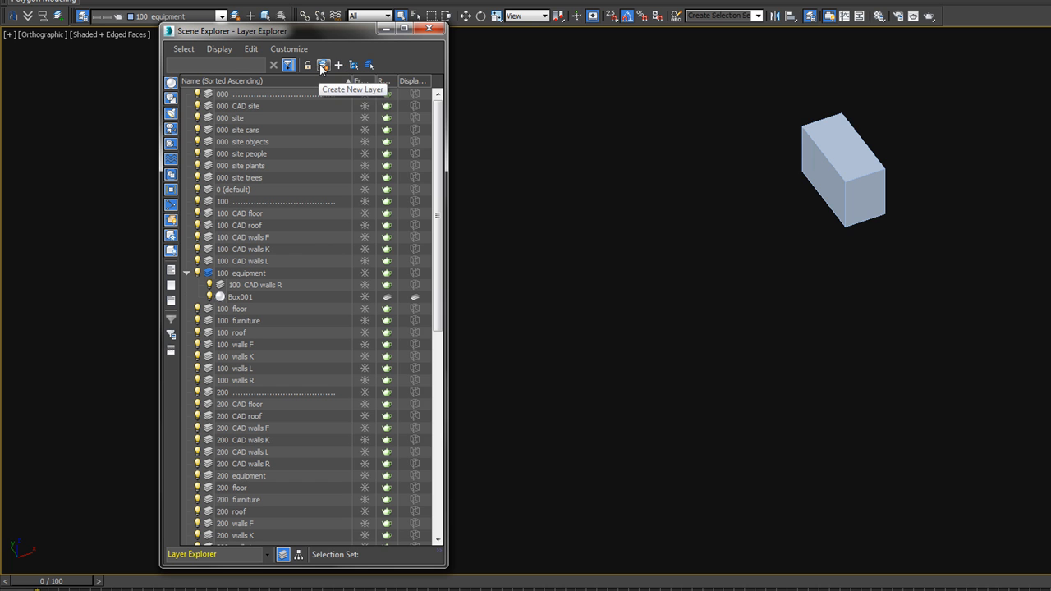
mouse_move(194, 273)
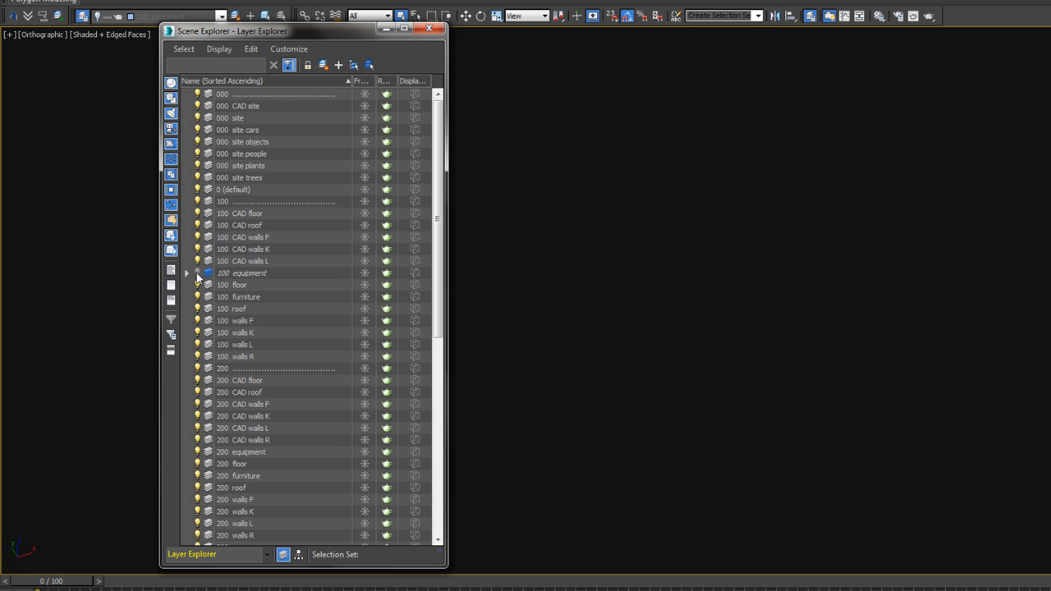
click(248, 273)
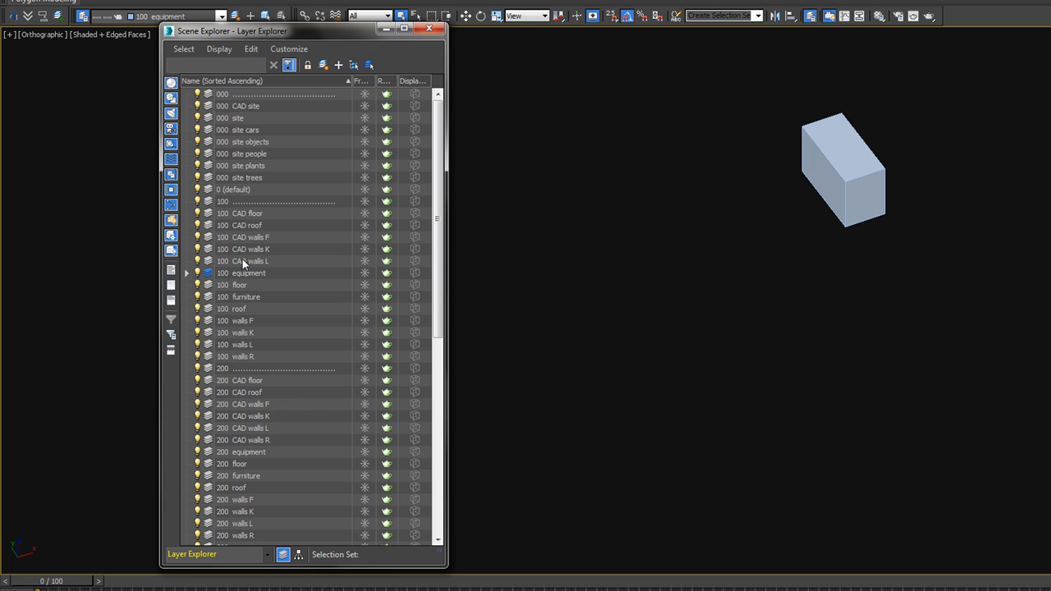
mouse_move(222, 250)
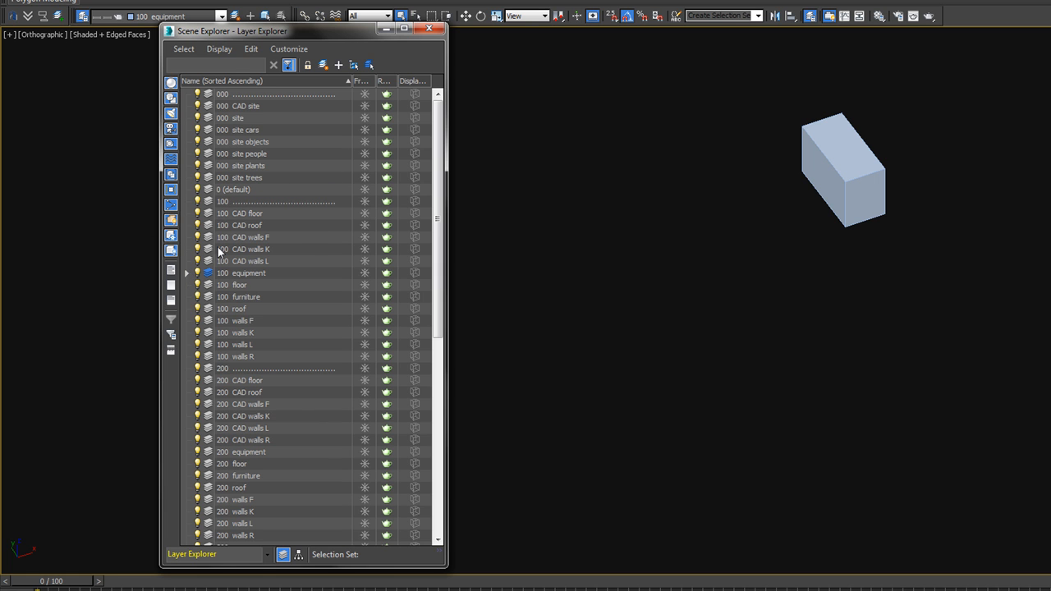
mouse_move(240, 286)
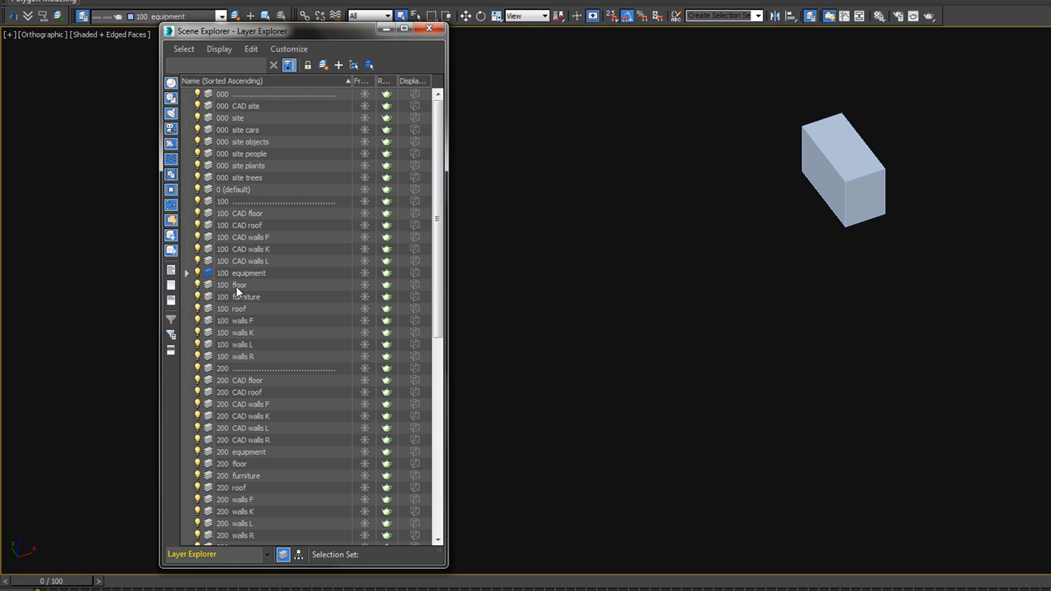
click(188, 285)
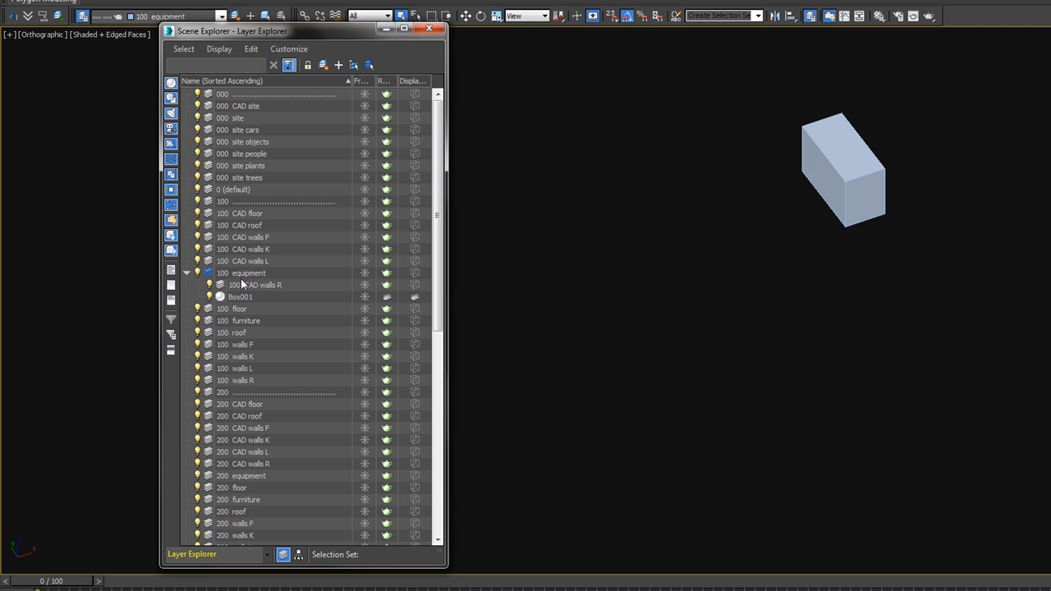
mouse_move(266, 296)
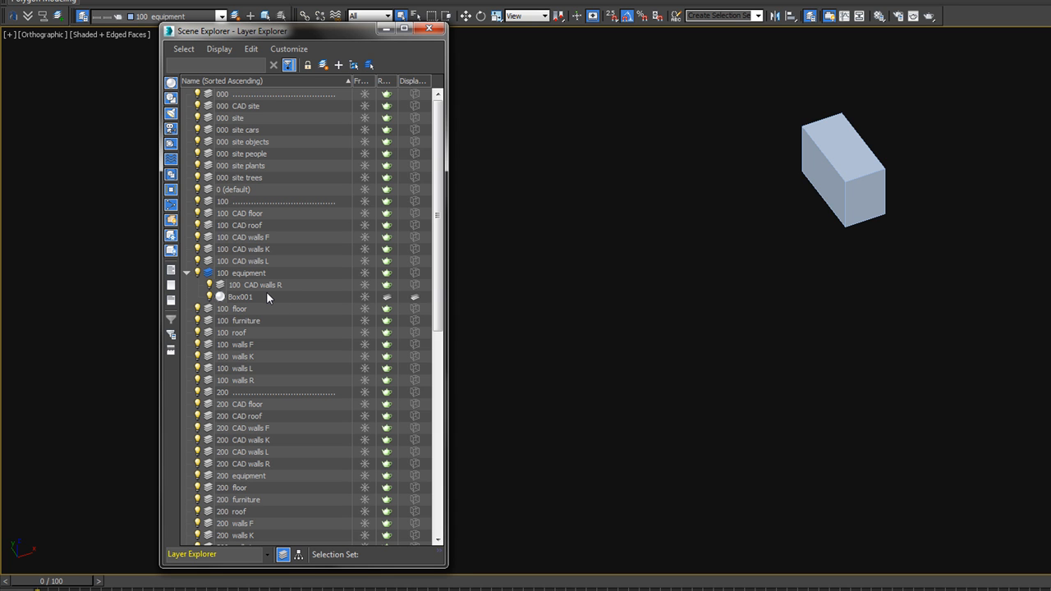
mouse_move(265, 286)
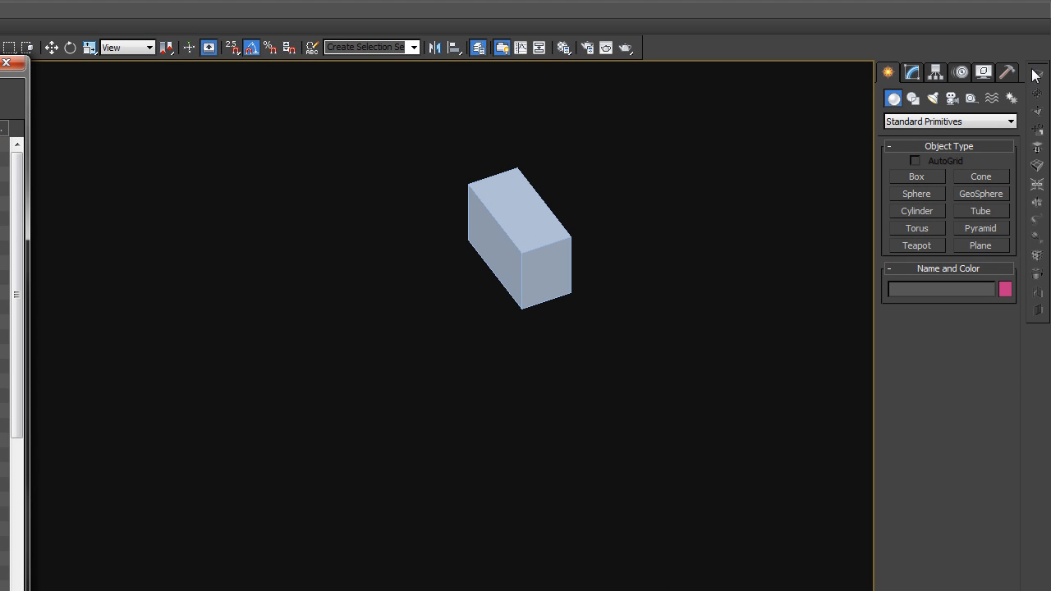
mouse_move(681, 59)
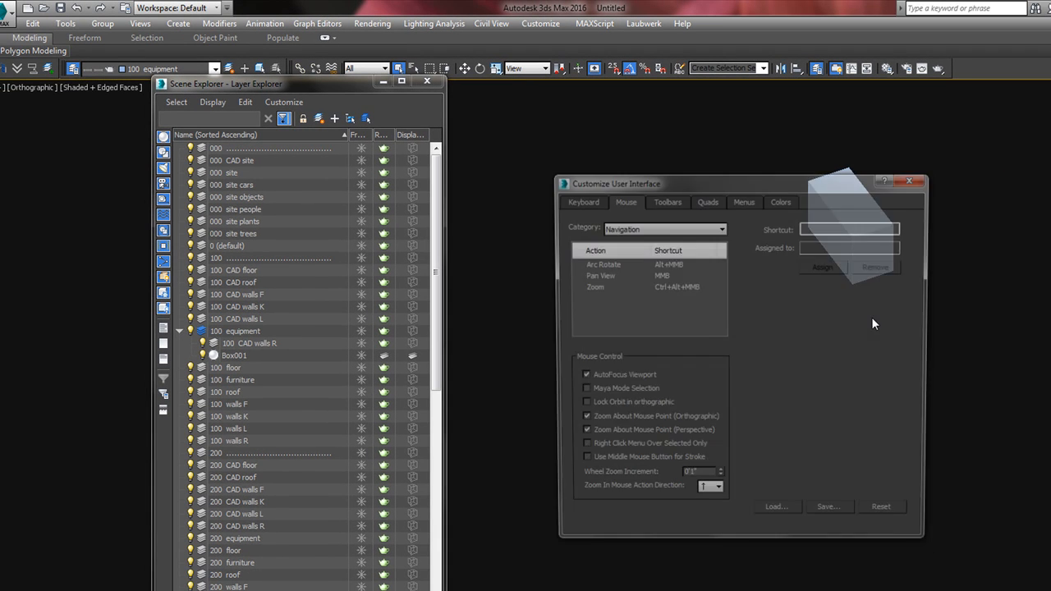
Review the Toolbars and Hotkeys tabs and close Customize User Interface
click(665, 200)
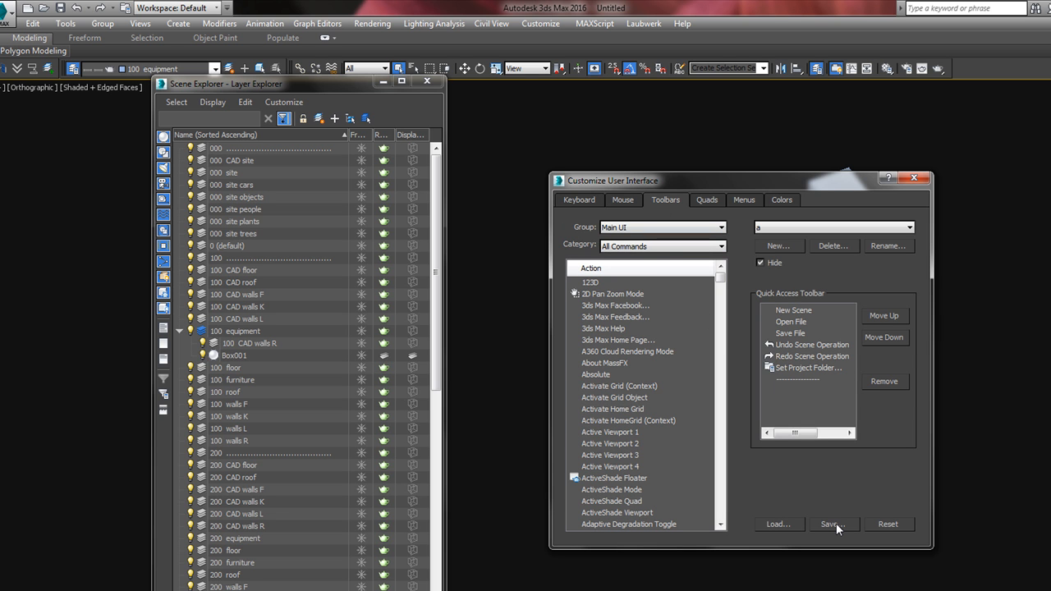
click(578, 200)
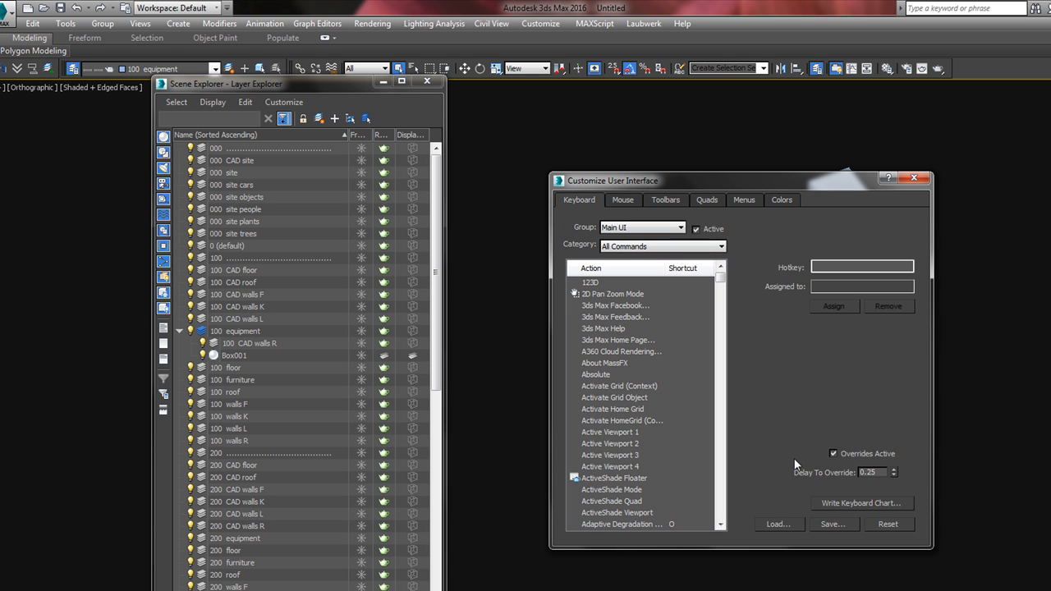
mouse_move(908, 218)
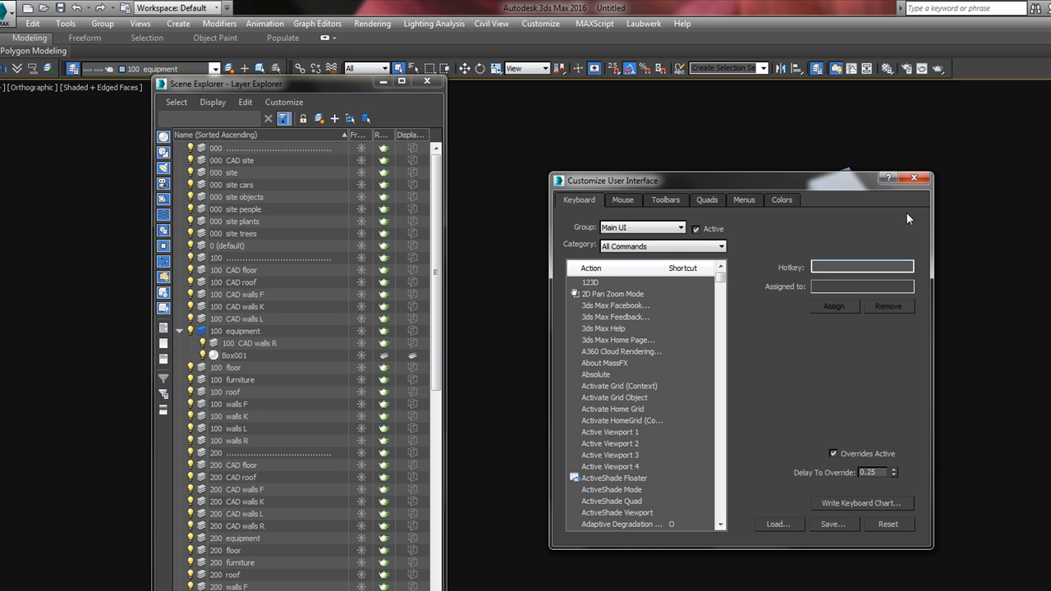
click(913, 178)
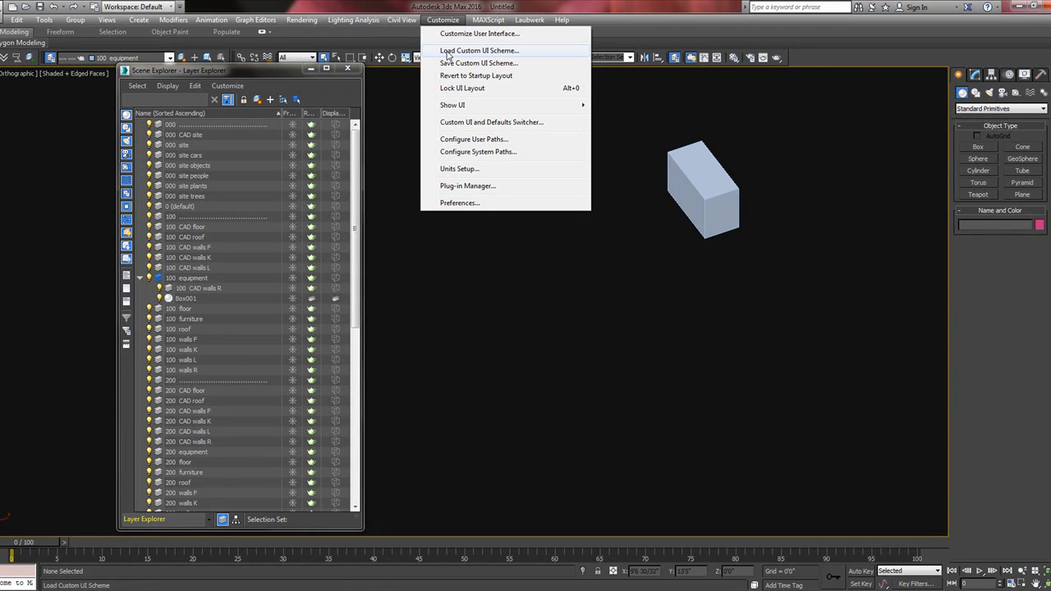
Load a saved custom UI scheme file and acknowledge the restart-required notice
click(480, 51)
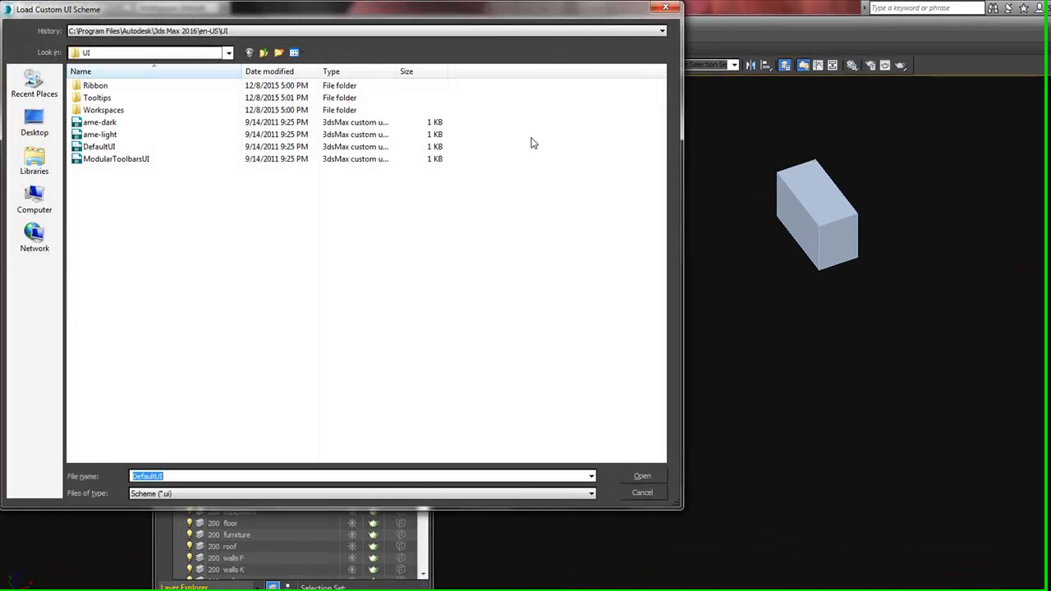
click(643, 476)
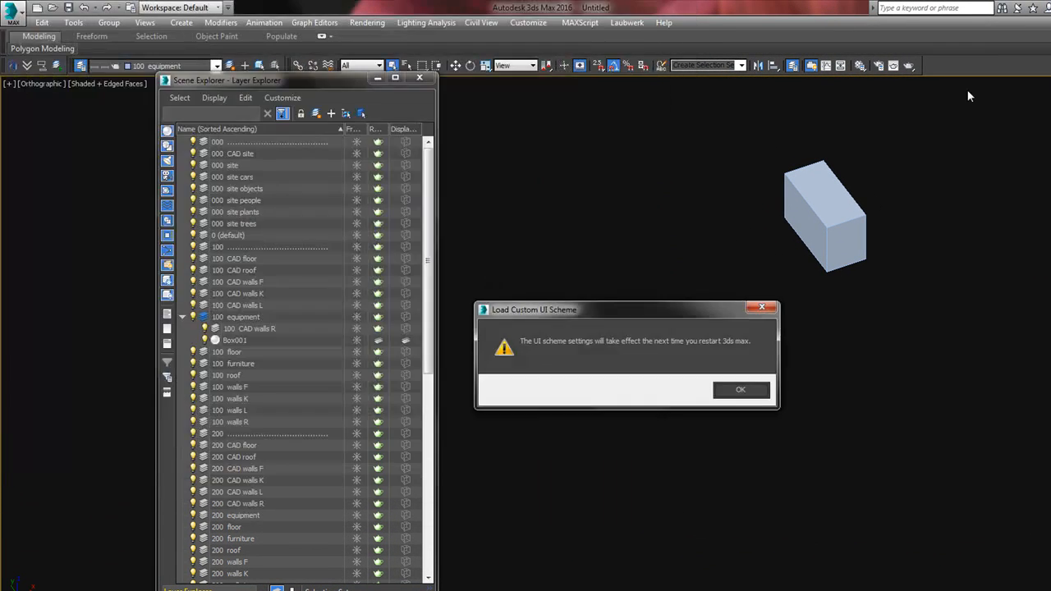
click(741, 391)
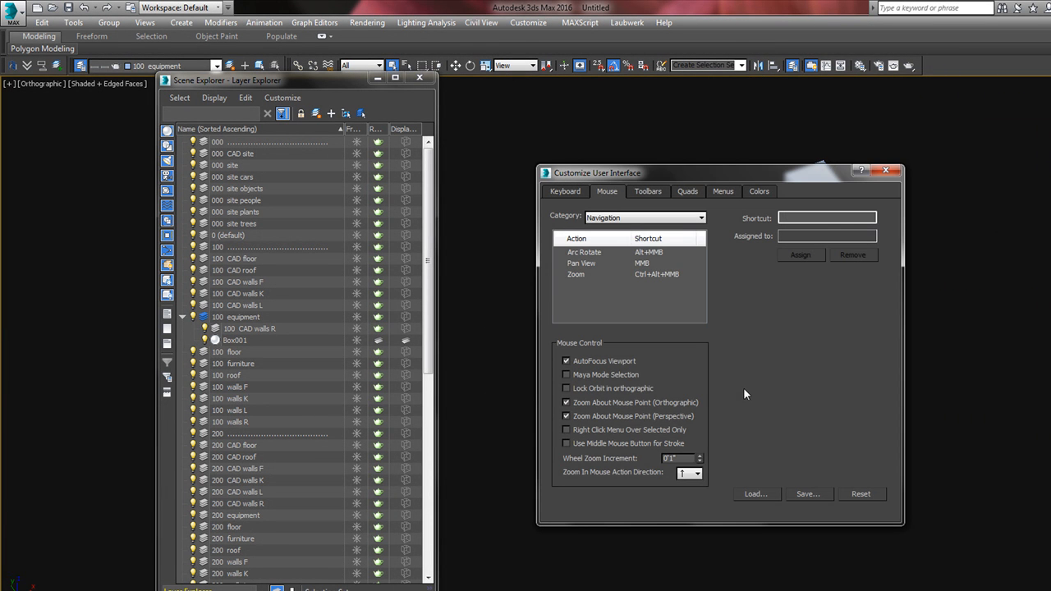
mouse_move(659, 396)
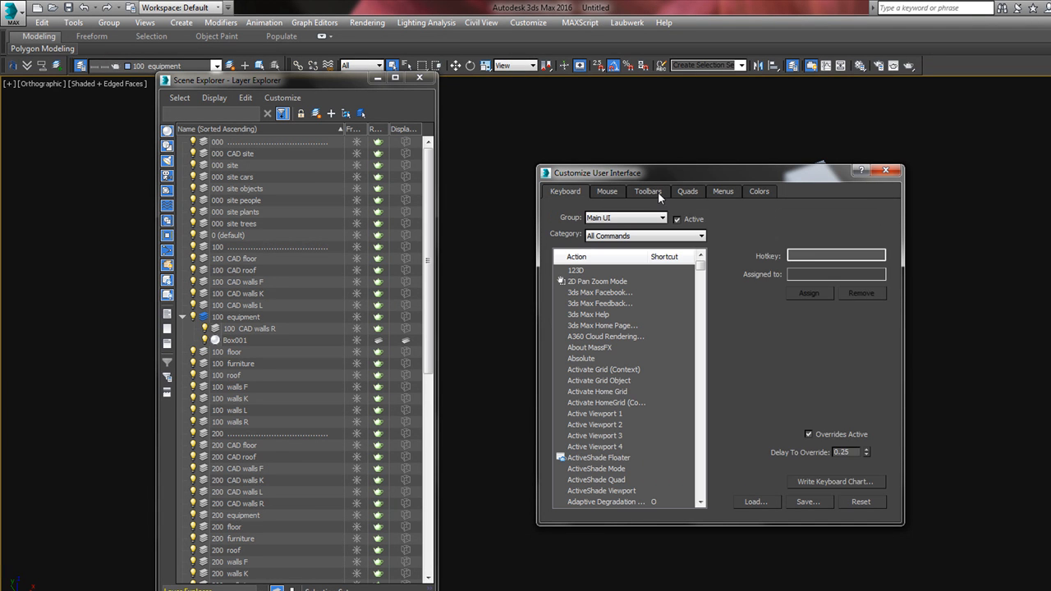
click(646, 190)
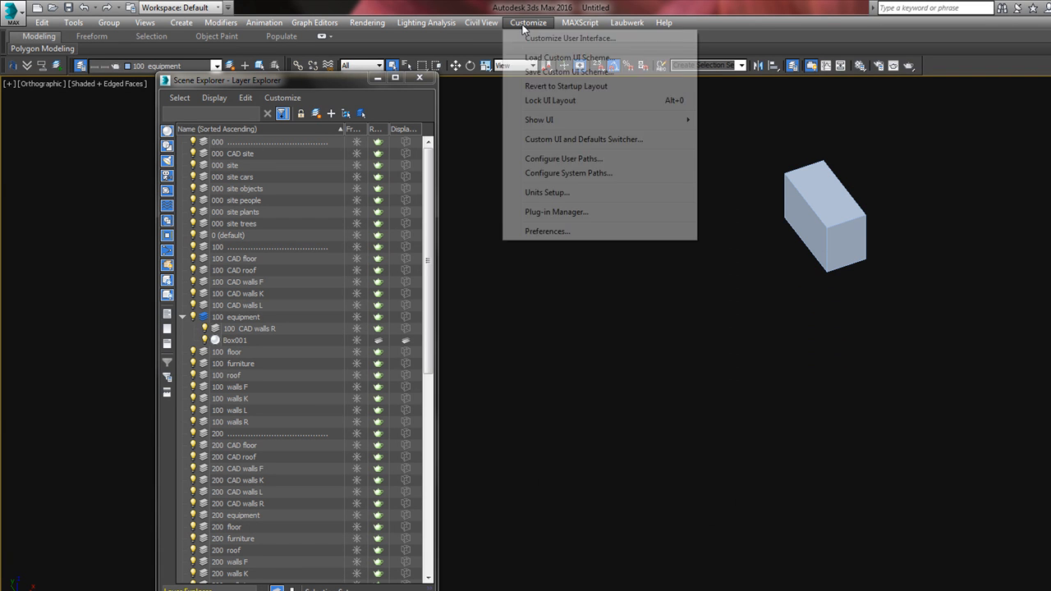
Check that Save UI Configuration on Exit is enabled in General preferences, then cancel
click(547, 230)
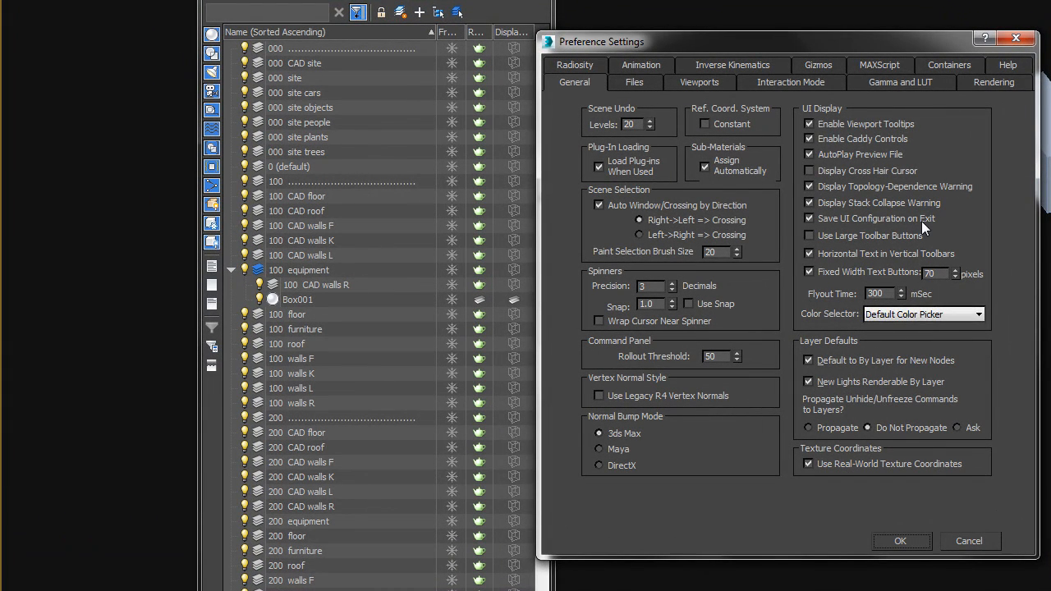
mouse_move(968, 541)
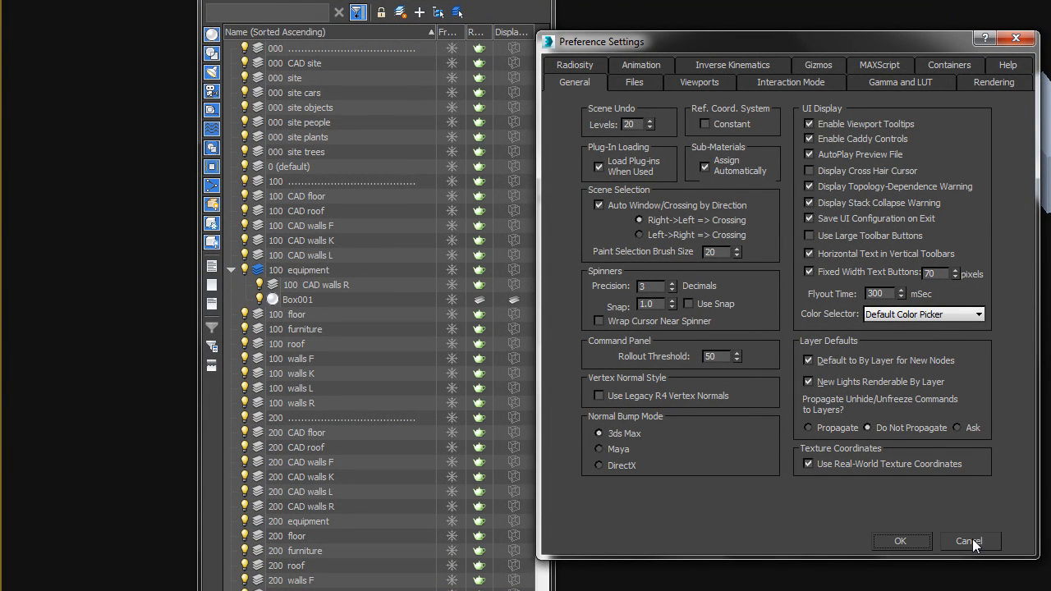
click(968, 542)
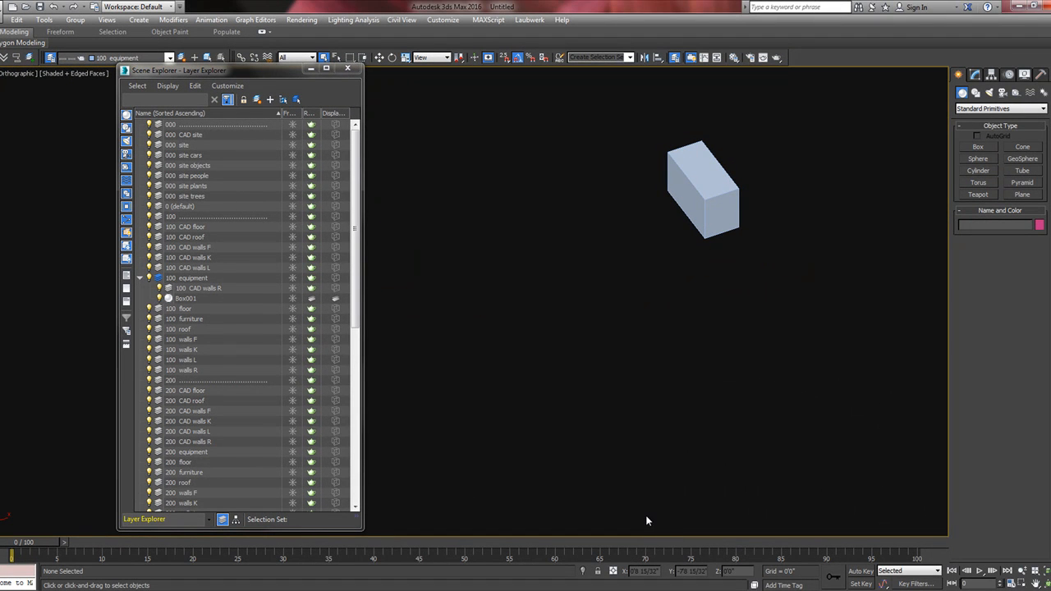
mouse_move(686, 423)
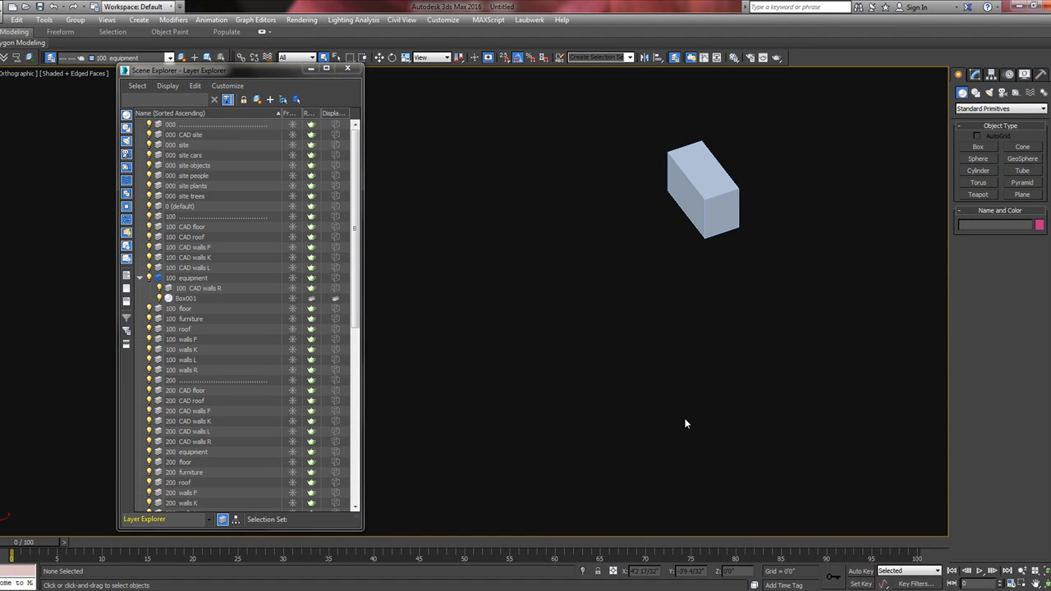
mouse_move(673, 409)
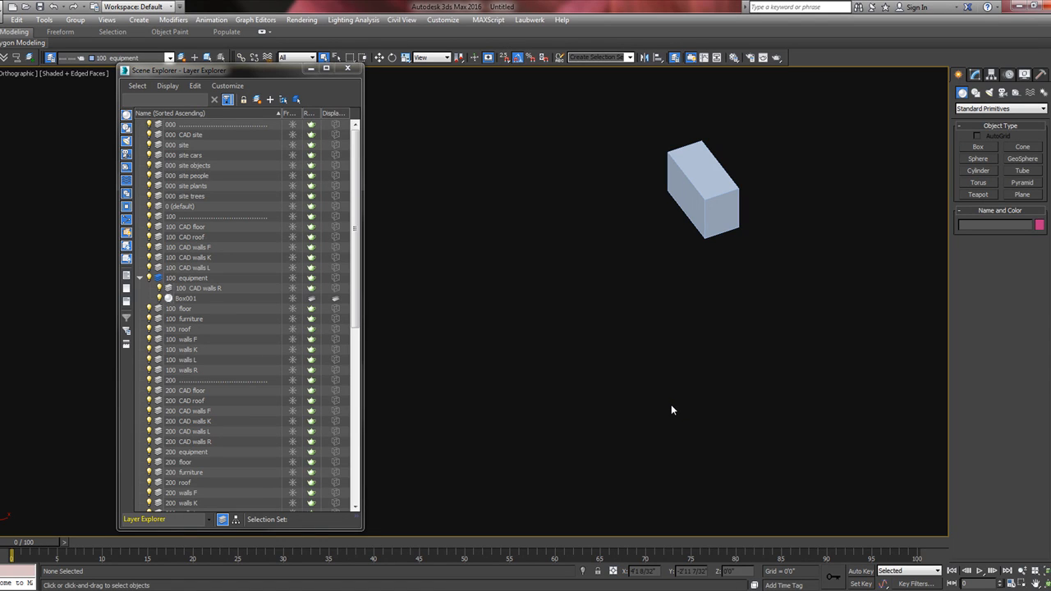